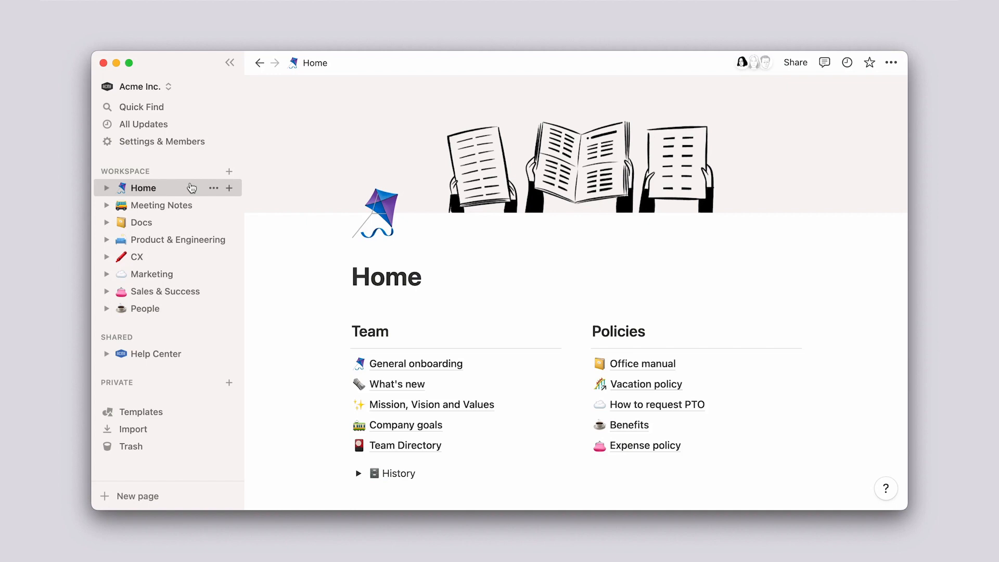
{"action": "mouse_move", "coordinate": [190, 350]}
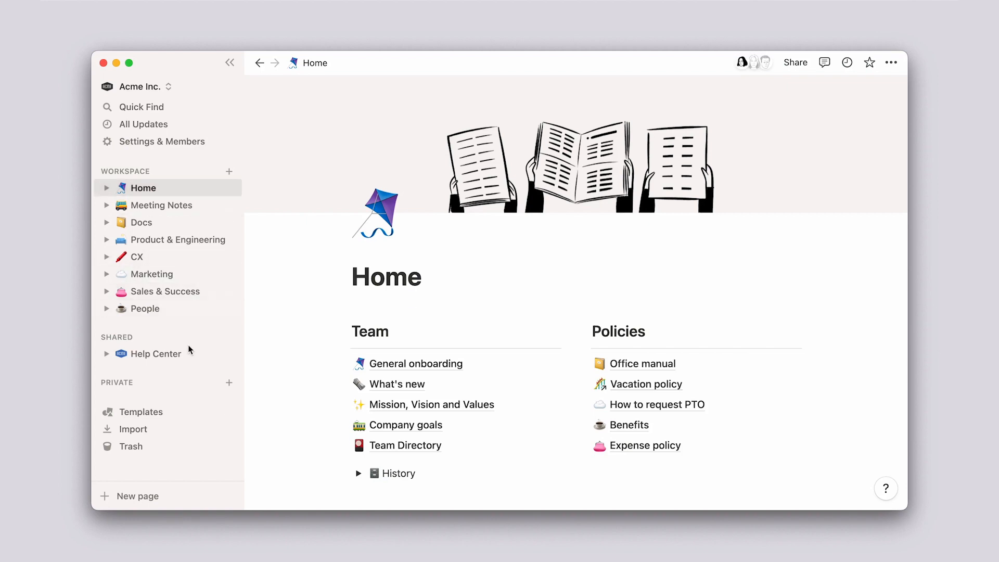
Review the existing Help Center page and its Share to web options
{"action": "left_click", "coordinate": [154, 354]}
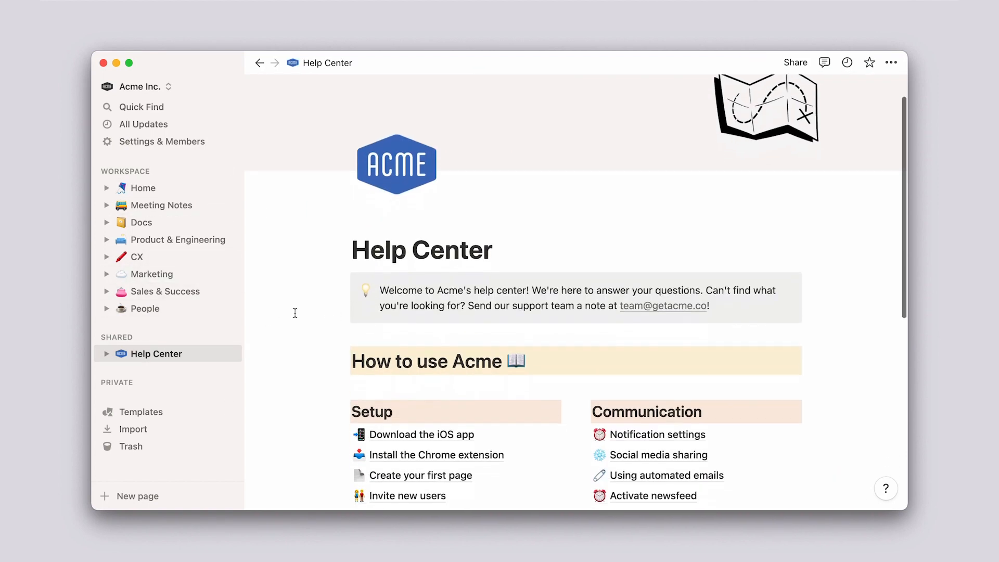
{"action": "scroll", "scroll_direction": "down", "scroll_amount": 3}
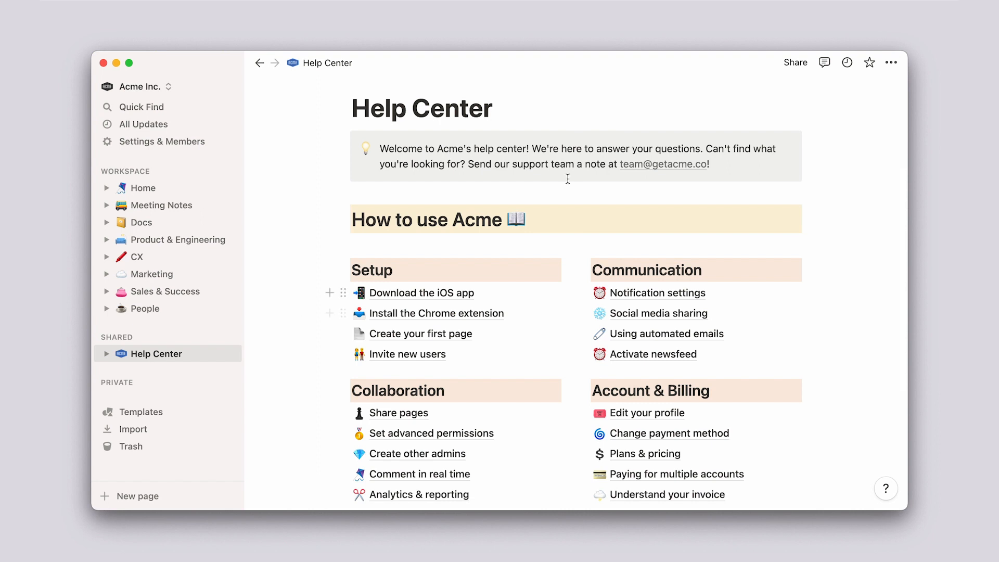
{"action": "left_click", "coordinate": [795, 63]}
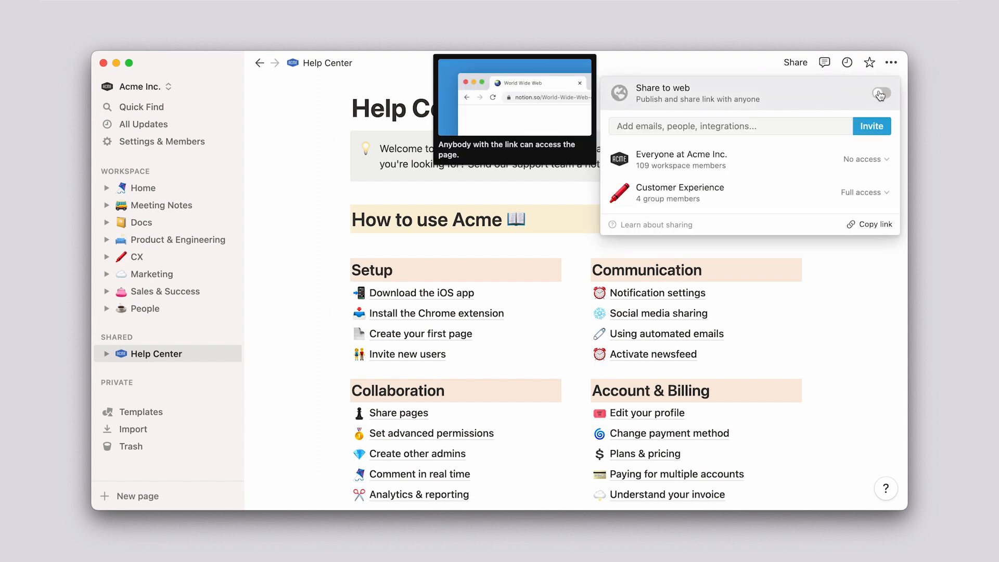
{"action": "left_click", "coordinate": [881, 94]}
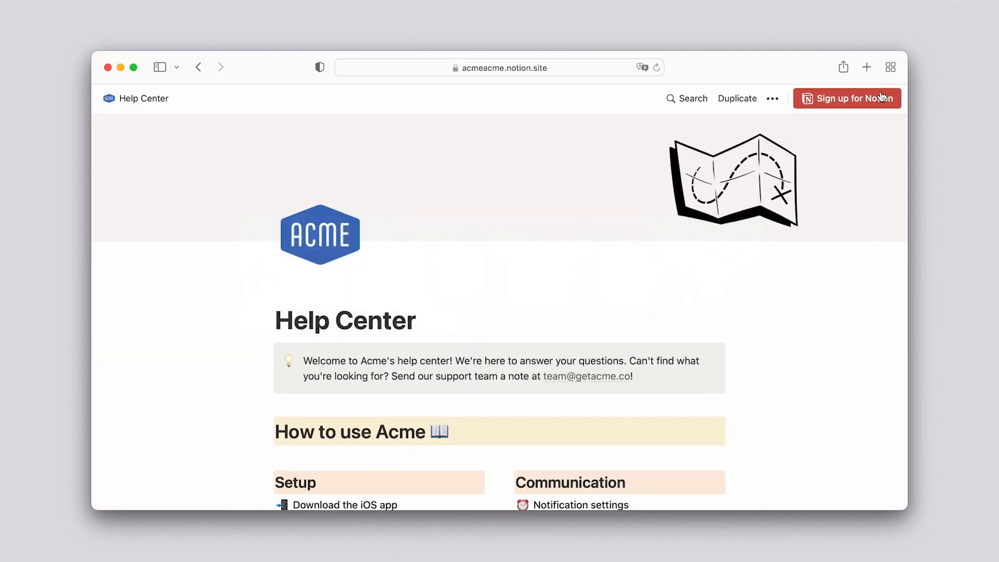
{"action": "left_click", "coordinate": [846, 98]}
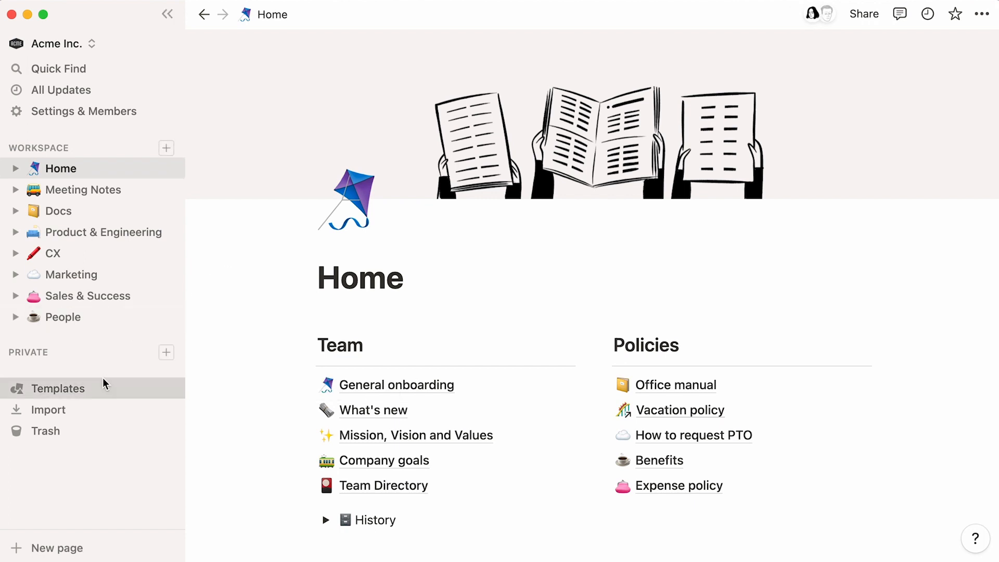
Create a new private page from the Support category's Help Center template
{"action": "left_click", "coordinate": [58, 388]}
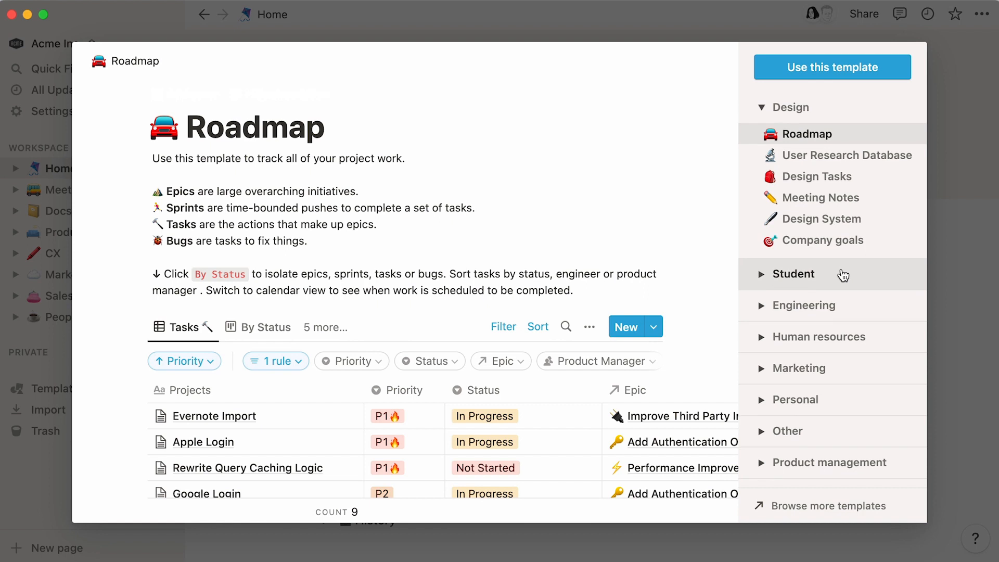
{"action": "scroll", "scroll_direction": "down", "scroll_amount": 3}
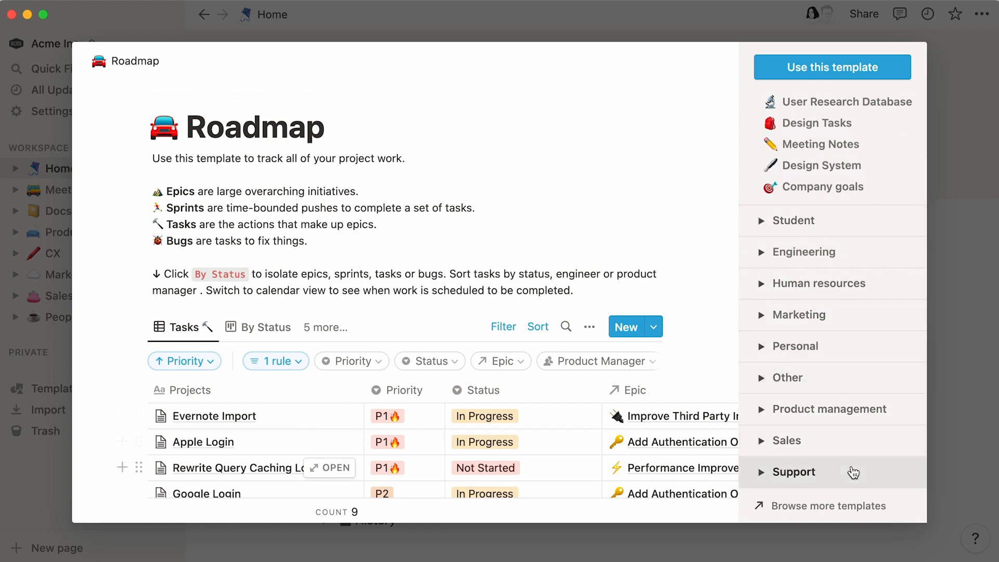
{"action": "left_click", "coordinate": [794, 471]}
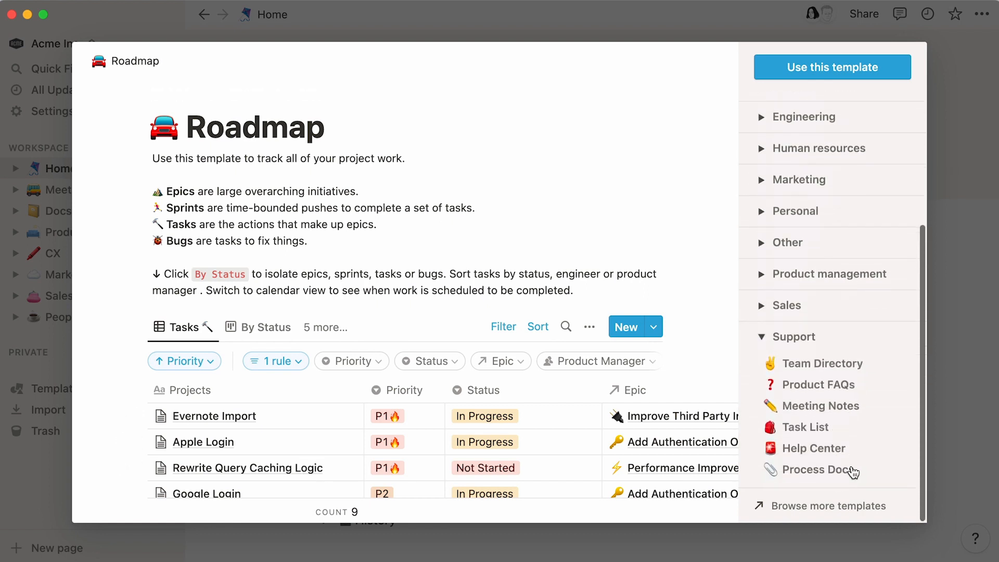
{"action": "left_click", "coordinate": [813, 447]}
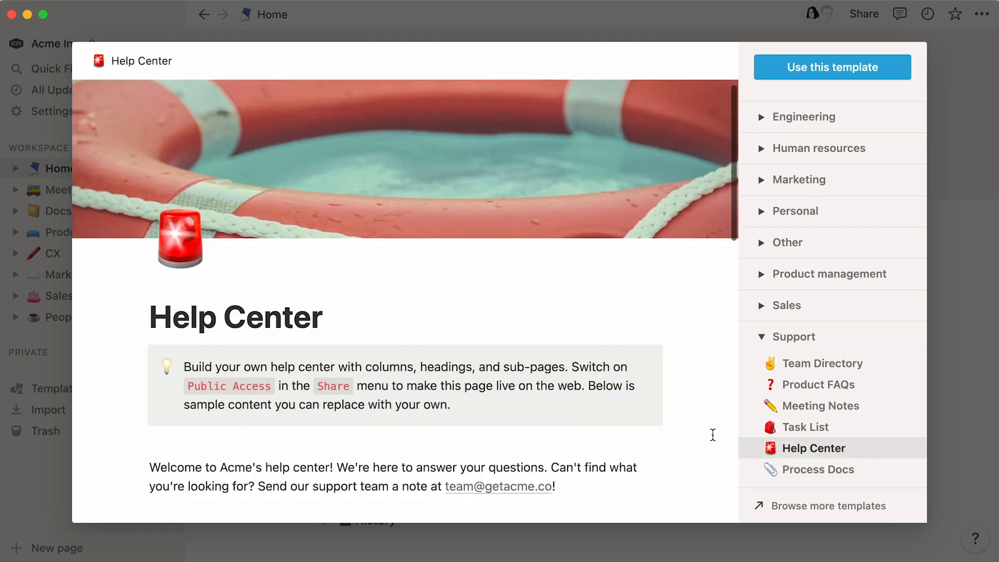
{"action": "scroll", "scroll_direction": "down", "scroll_amount": 3}
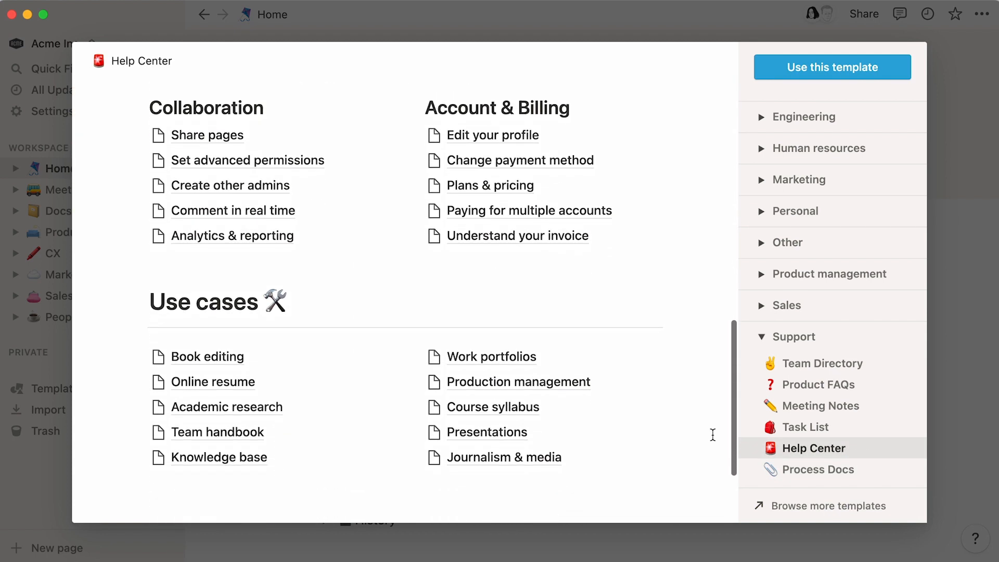
{"action": "mouse_move", "coordinate": [892, 84]}
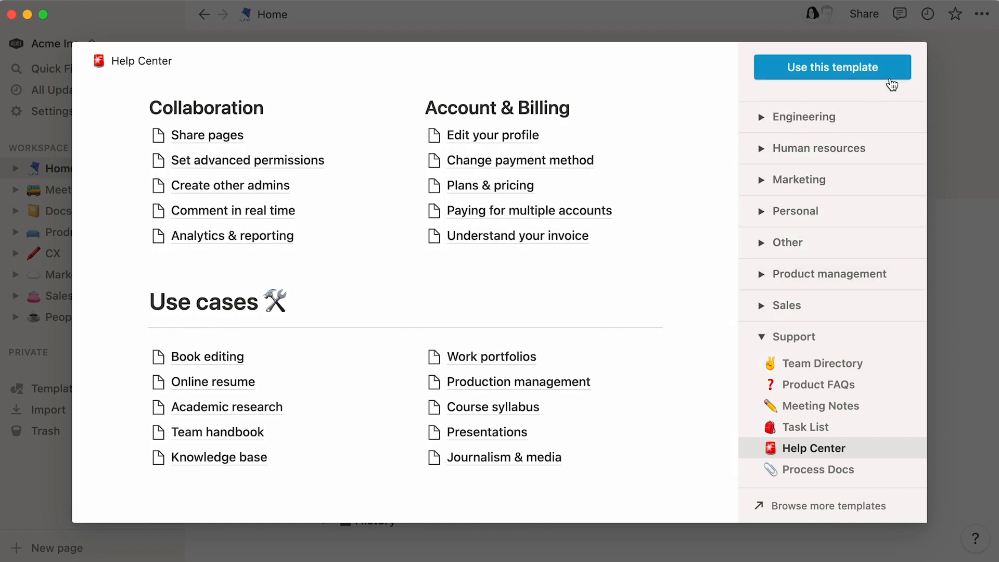
{"action": "left_click", "coordinate": [831, 67]}
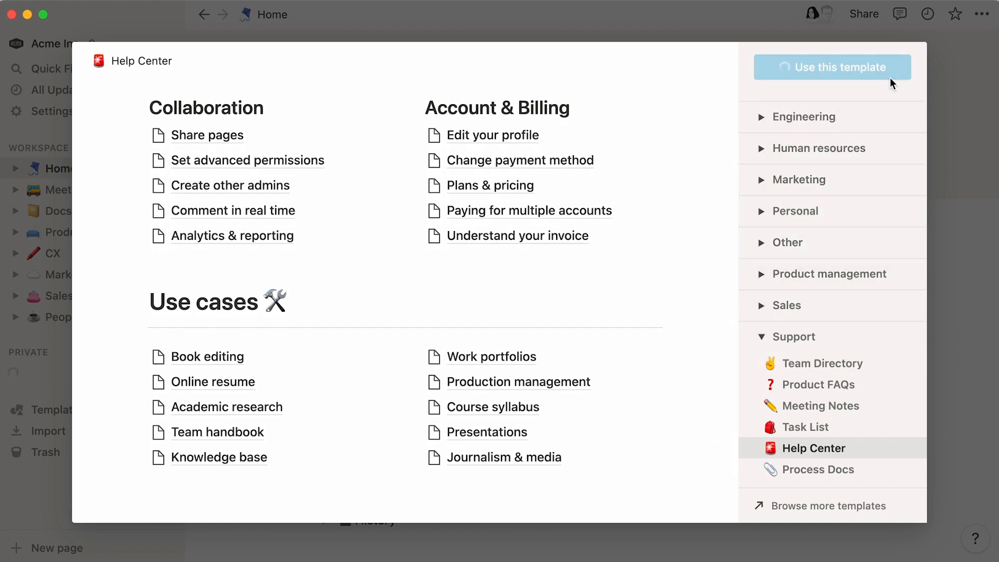
{"action": "left_click", "coordinate": [832, 66]}
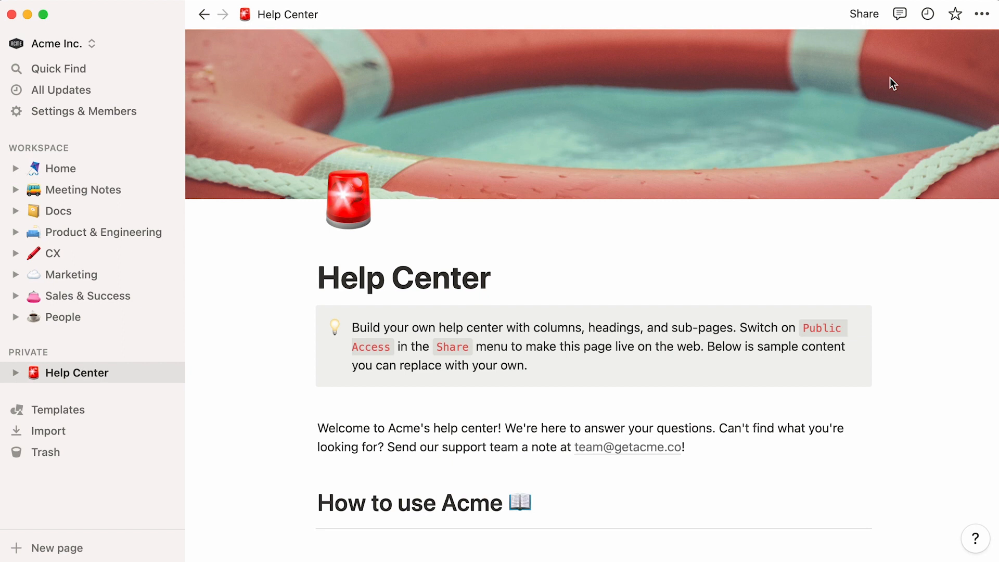
Invite Edgar Degas, Marie Bracquemond, Claude Monet and Berthe Morisot to the Help Center page
{"action": "left_click", "coordinate": [863, 14]}
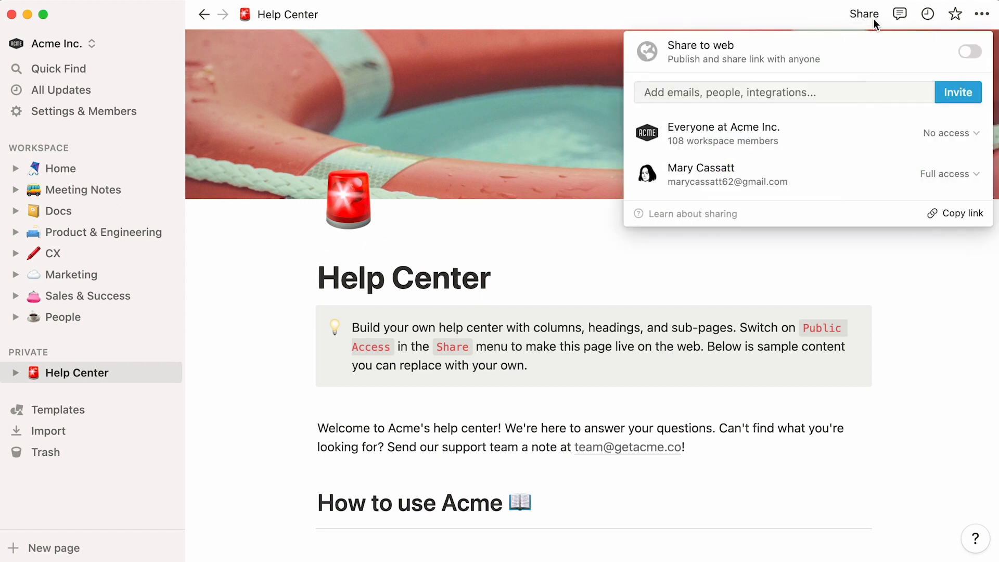
{"action": "left_click", "coordinate": [729, 93]}
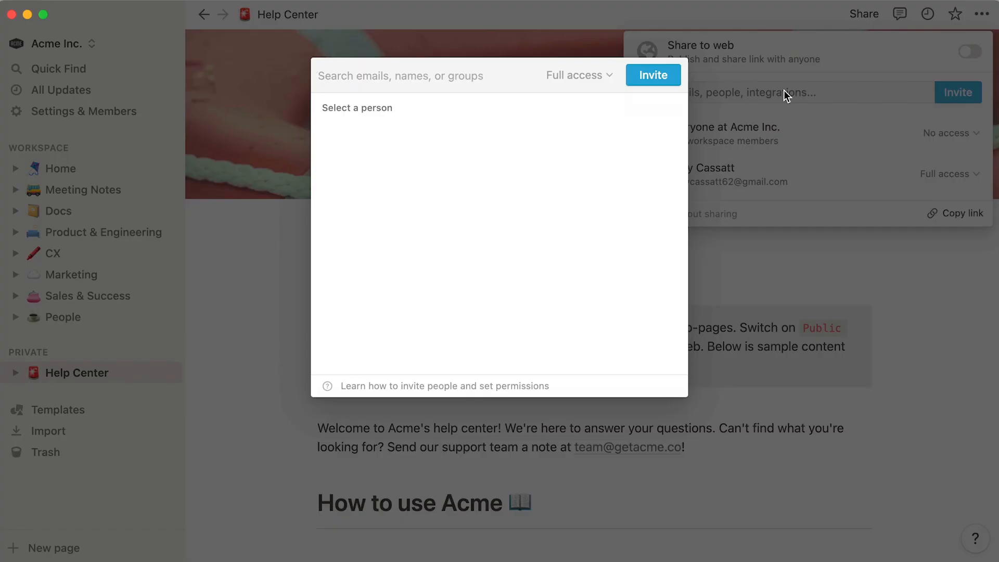
{"action": "type", "text": "edgar"}
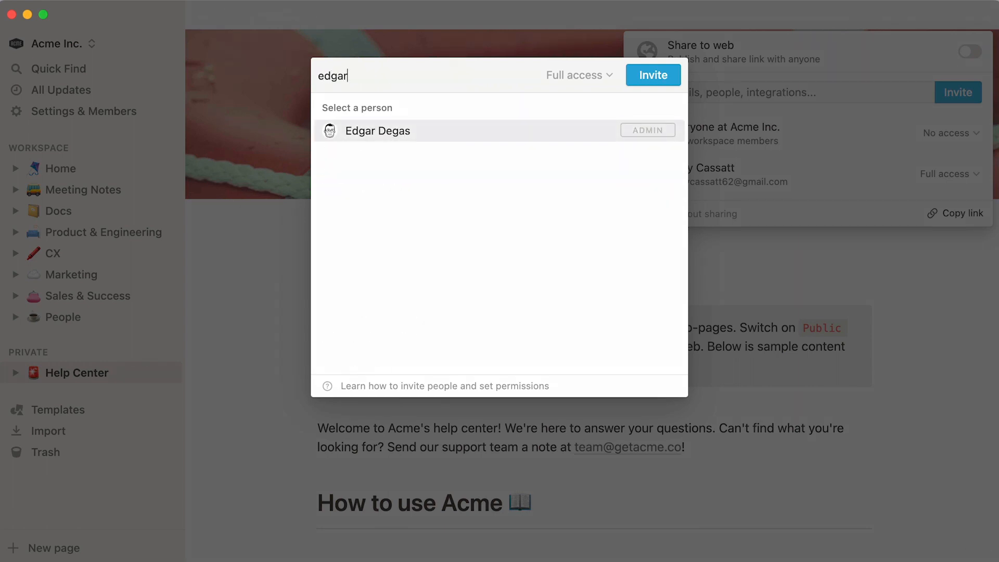
{"action": "left_click", "coordinate": [376, 131]}
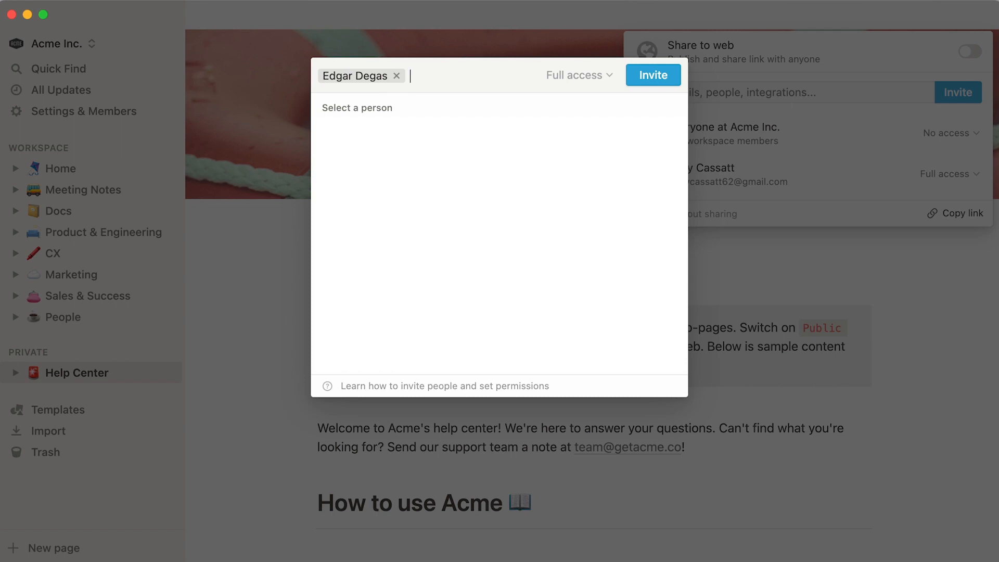
{"action": "type", "text": "mari"}
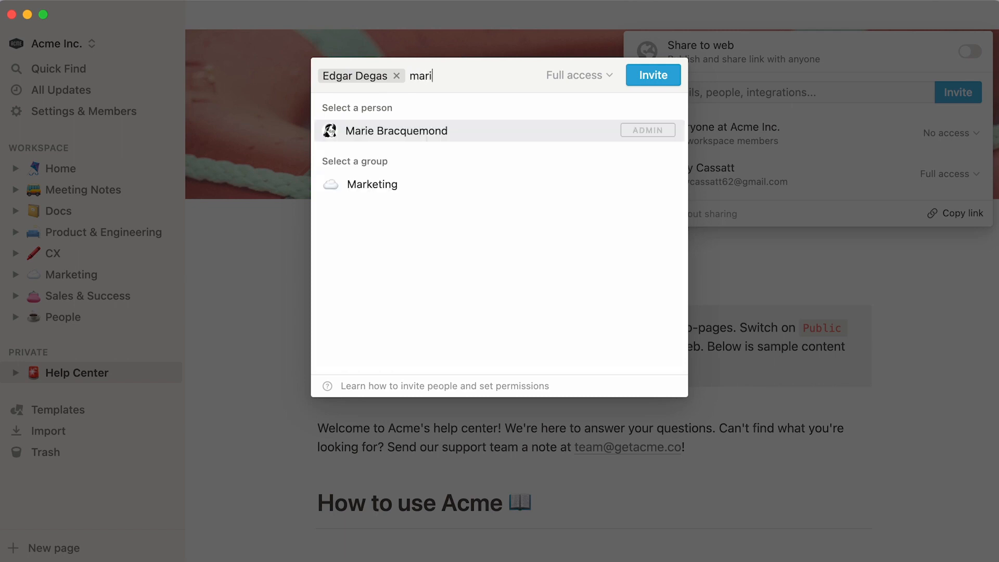
{"action": "left_click", "coordinate": [395, 131]}
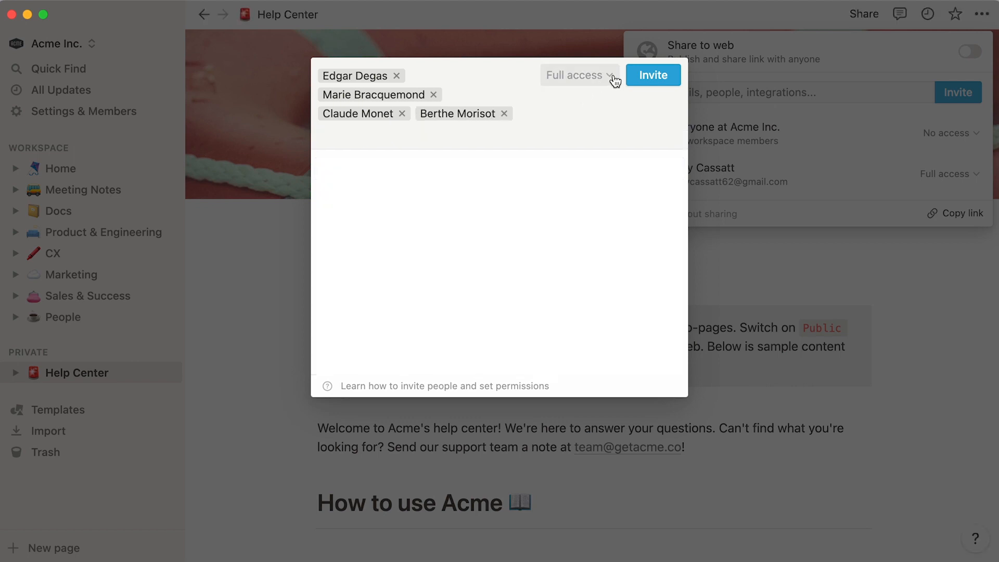
Send the invitations with Full access so the page appears under shared pages
{"action": "left_click", "coordinate": [578, 75]}
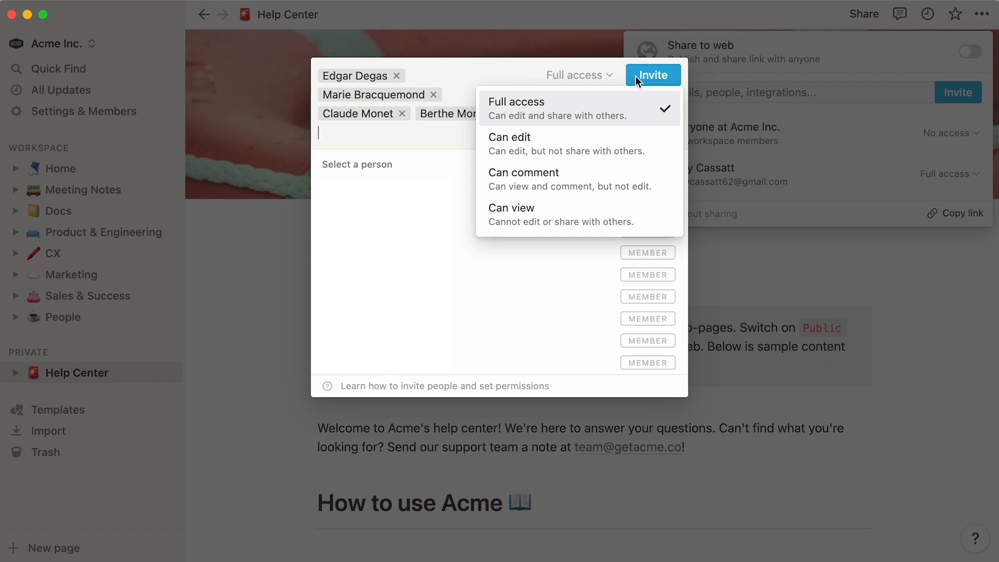
{"action": "left_click", "coordinate": [651, 75]}
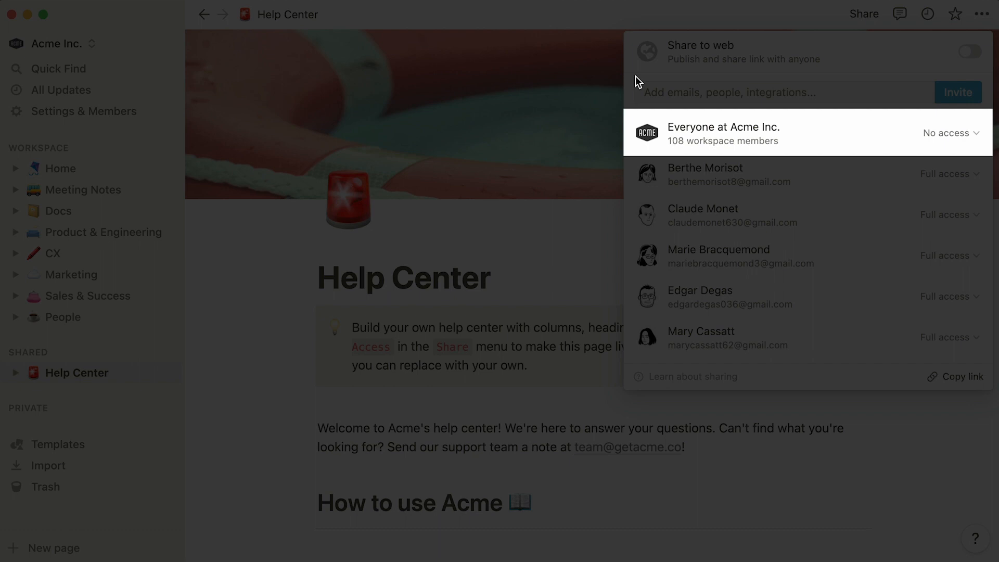
{"action": "left_click", "coordinate": [267, 50]}
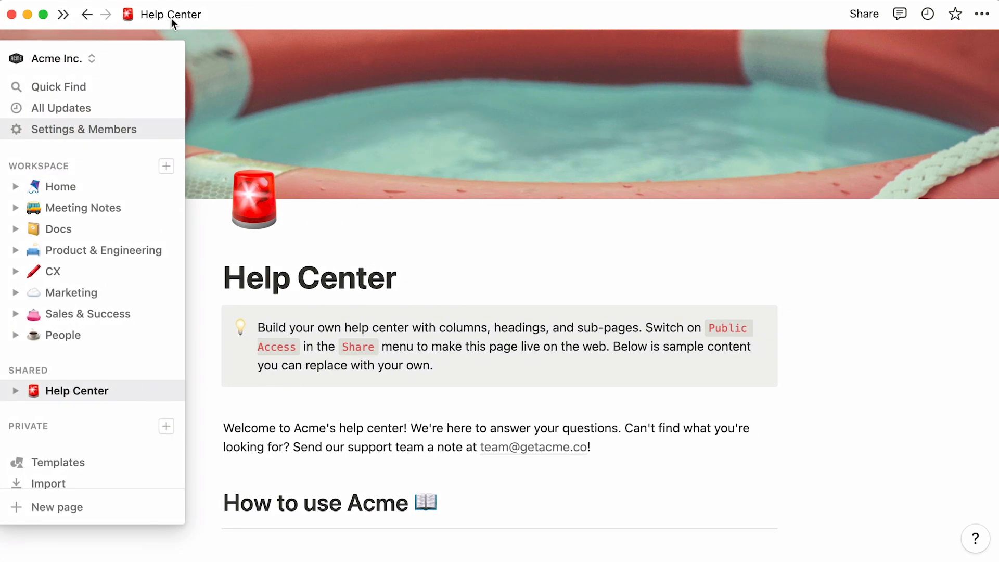
Delete the intro tip callout from the Help Center page
{"action": "left_click", "coordinate": [64, 13]}
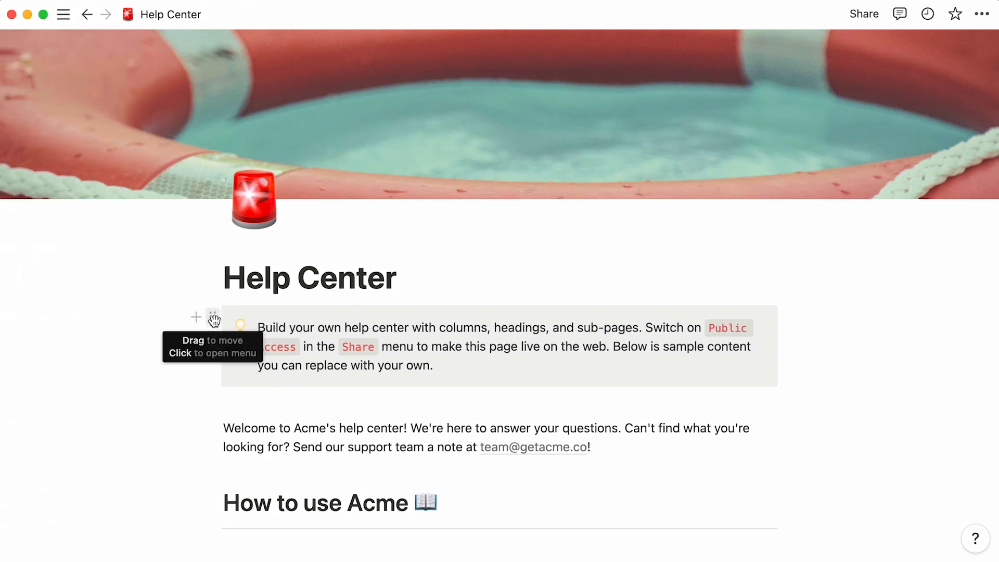
{"action": "left_click", "coordinate": [213, 317]}
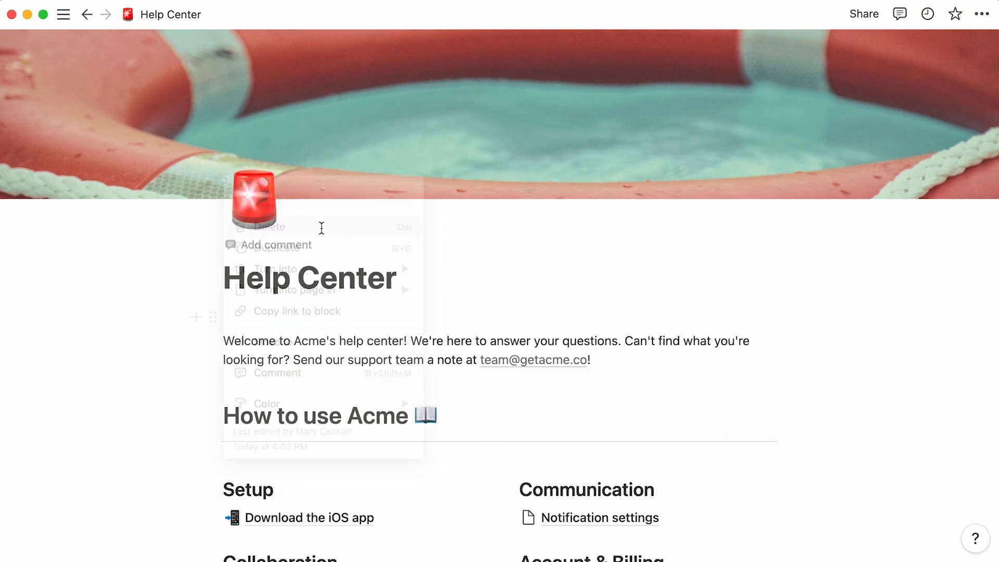
{"action": "scroll", "scroll_direction": "down", "scroll_amount": 3}
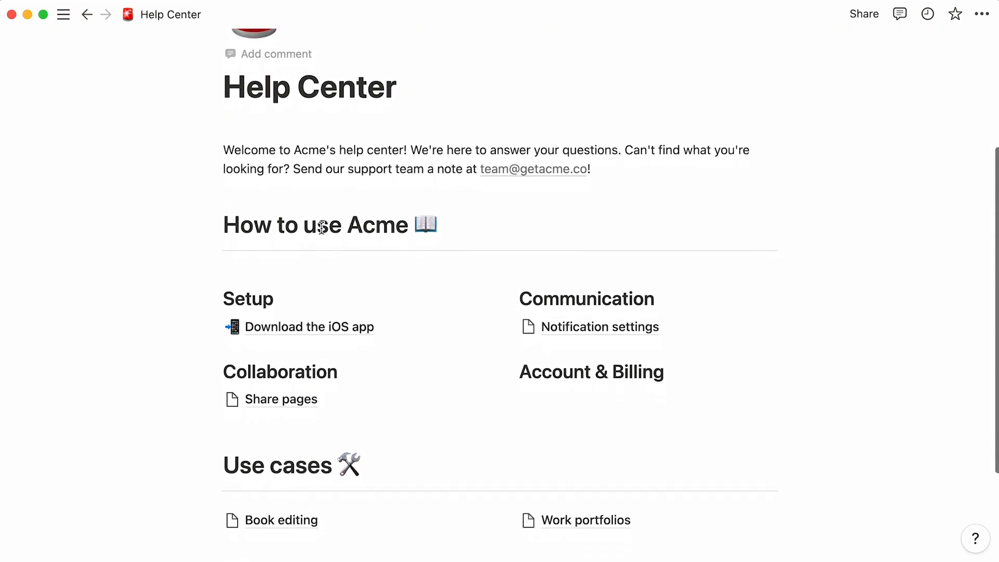
{"action": "scroll", "scroll_direction": "up", "scroll_amount": 3}
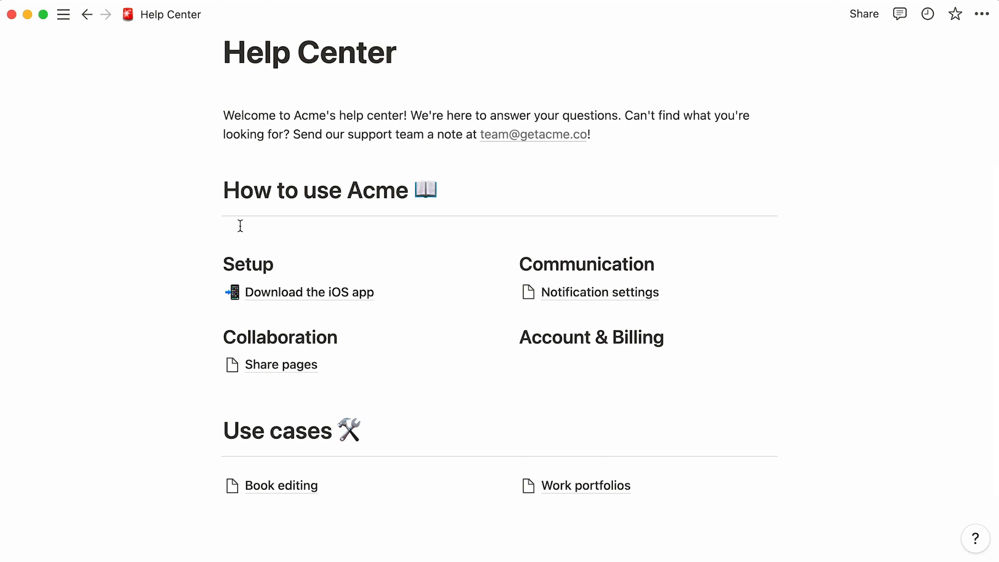
Add 'Install the Chrome extension' and 'Social media sharing' topic lines under the section lists
{"action": "left_click", "coordinate": [214, 215]}
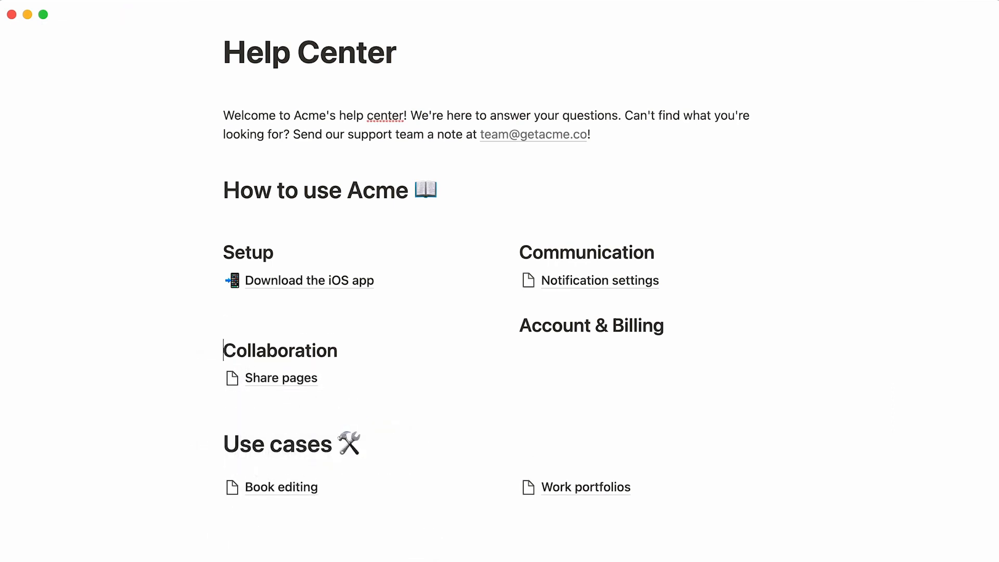
{"action": "type", "text": "Install the Chrome ext"}
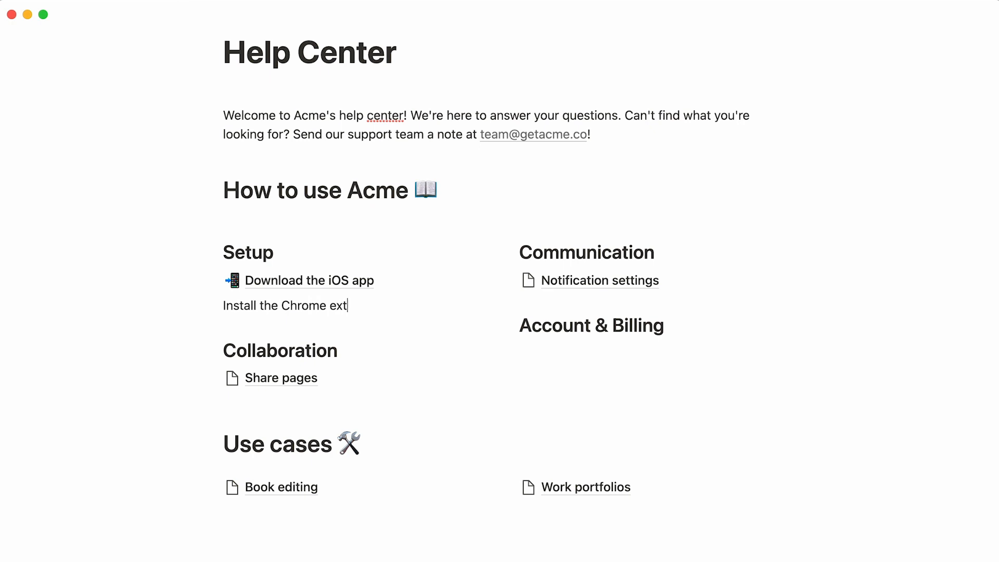
{"action": "type", "text": "ension"}
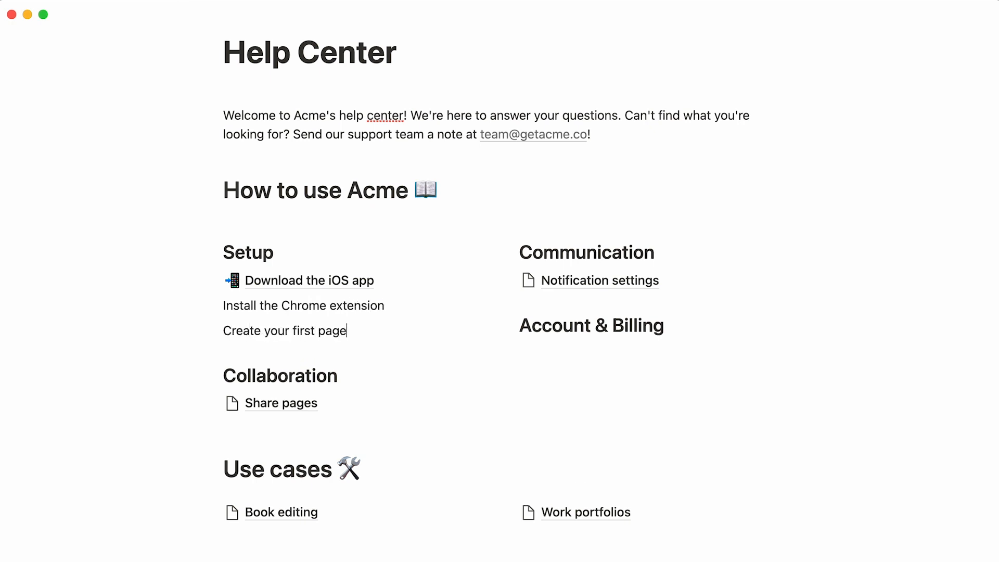
{"action": "type", "text": "Social media sharing"}
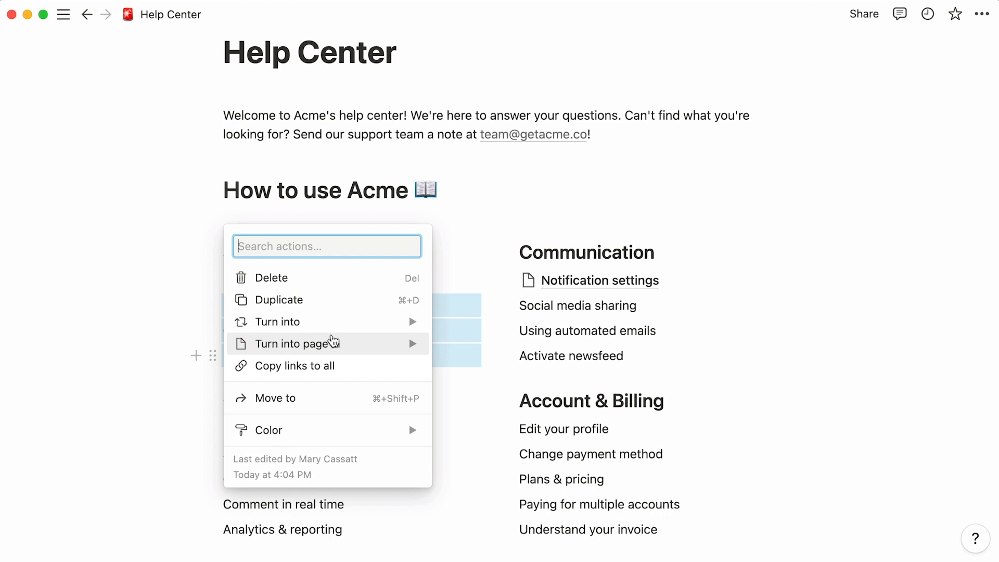
Turn the article list items into subpages and give them emoji icons such as inbox
{"action": "left_click", "coordinate": [277, 321]}
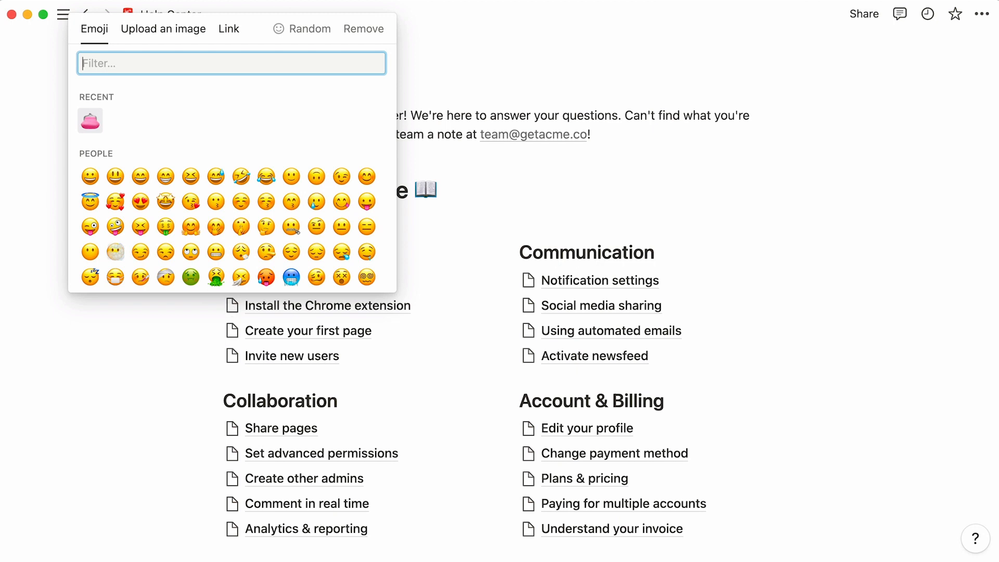
{"action": "type", "text": "inbox"}
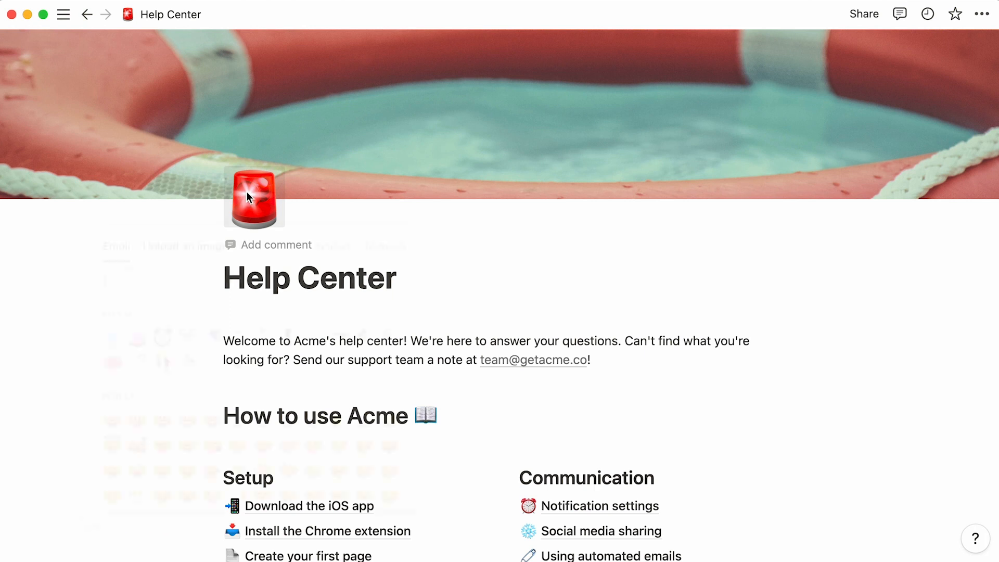
Give Help Center the ACME logo icon, a map illustration cover, a gray welcome callout and tinted headings
{"action": "left_click", "coordinate": [254, 197]}
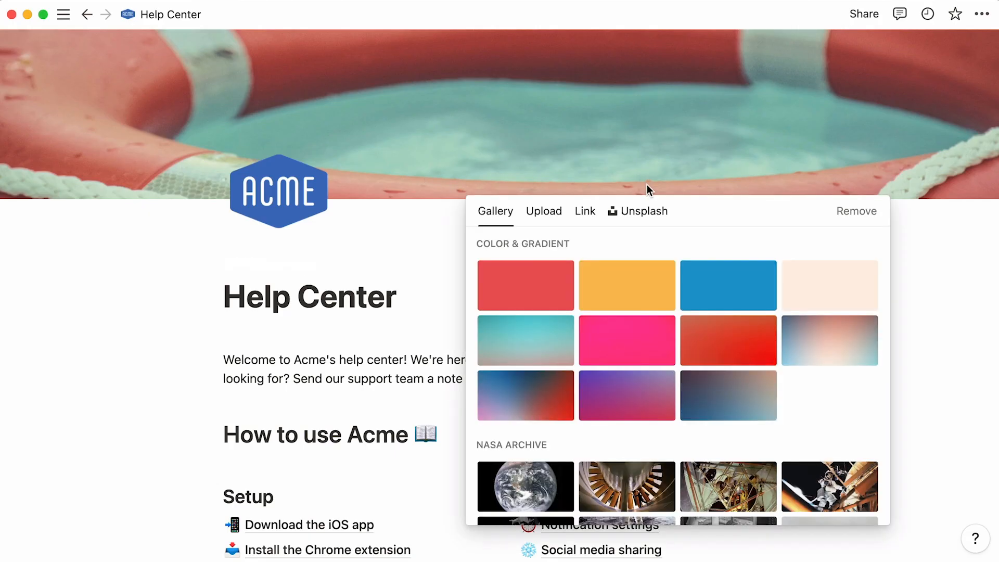
{"action": "left_click", "coordinate": [543, 212]}
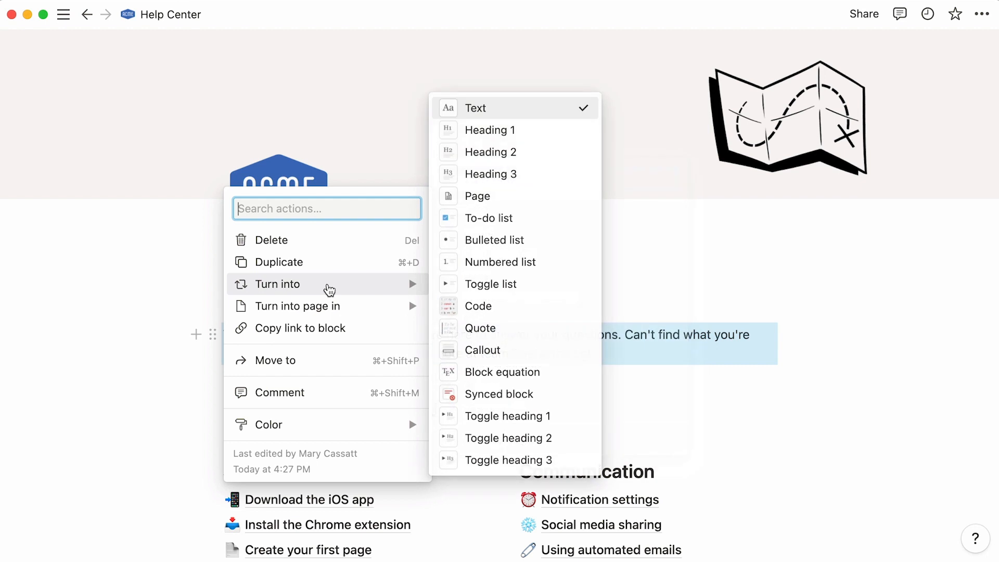
{"action": "mouse_move", "coordinate": [483, 350]}
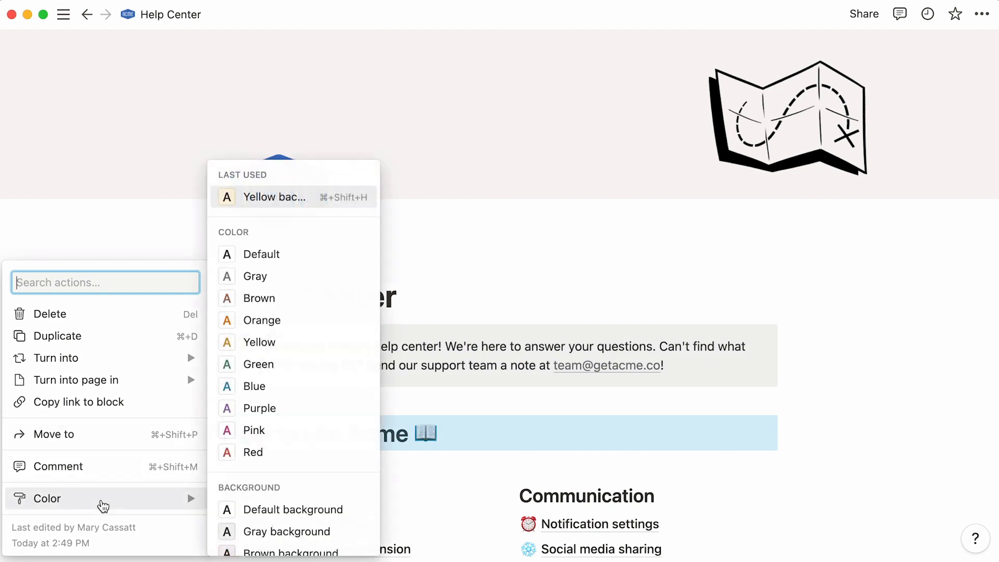
{"action": "scroll", "scroll_direction": "down", "scroll_amount": 3}
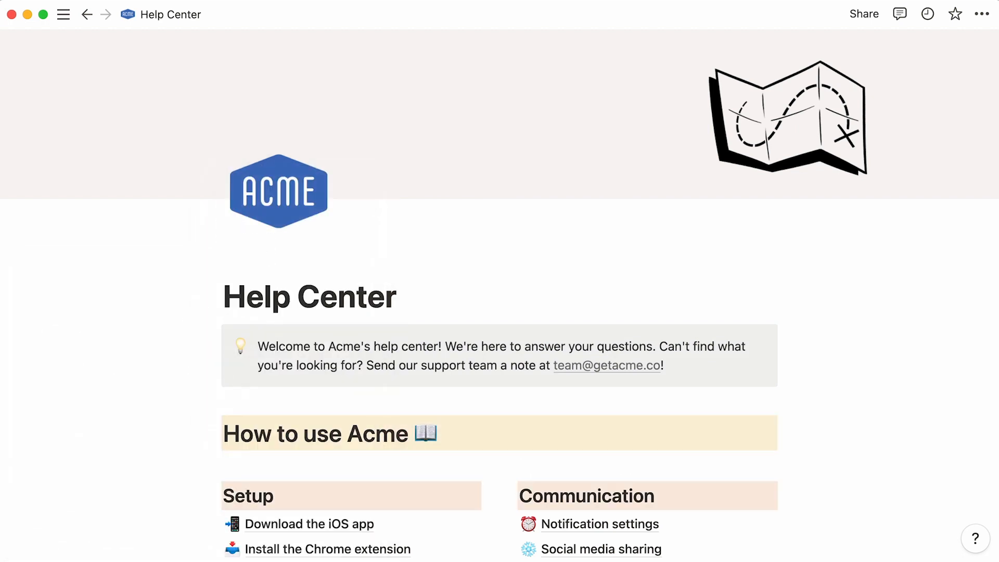
{"action": "scroll", "scroll_direction": "down", "scroll_amount": 3}
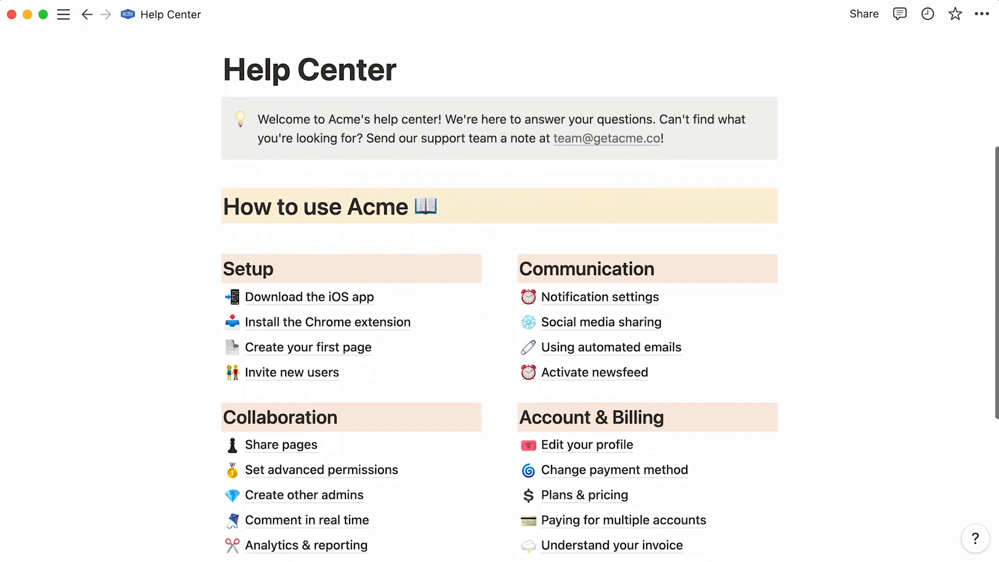
{"action": "scroll", "scroll_direction": "down", "scroll_amount": 3}
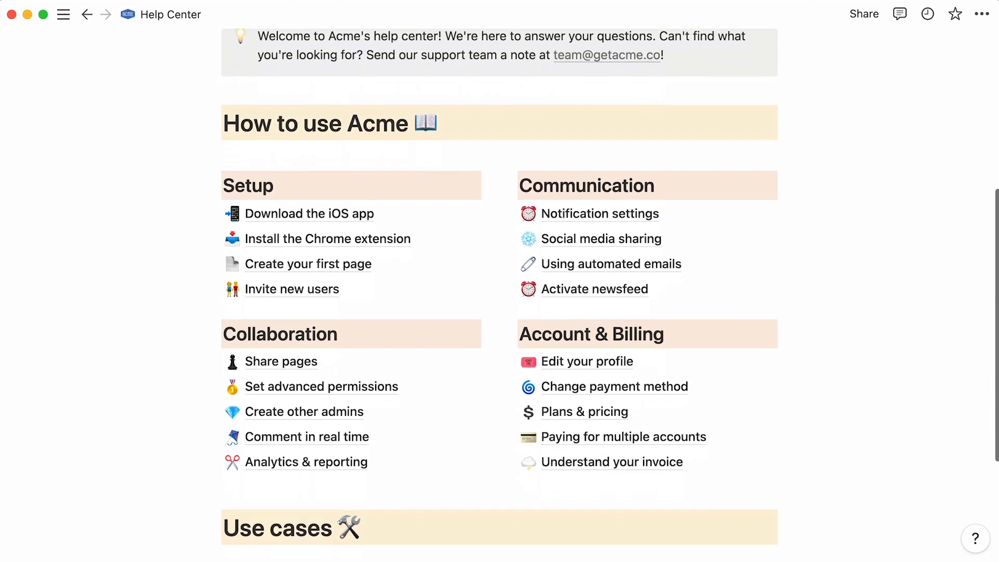
{"action": "scroll", "scroll_direction": "down", "scroll_amount": 3}
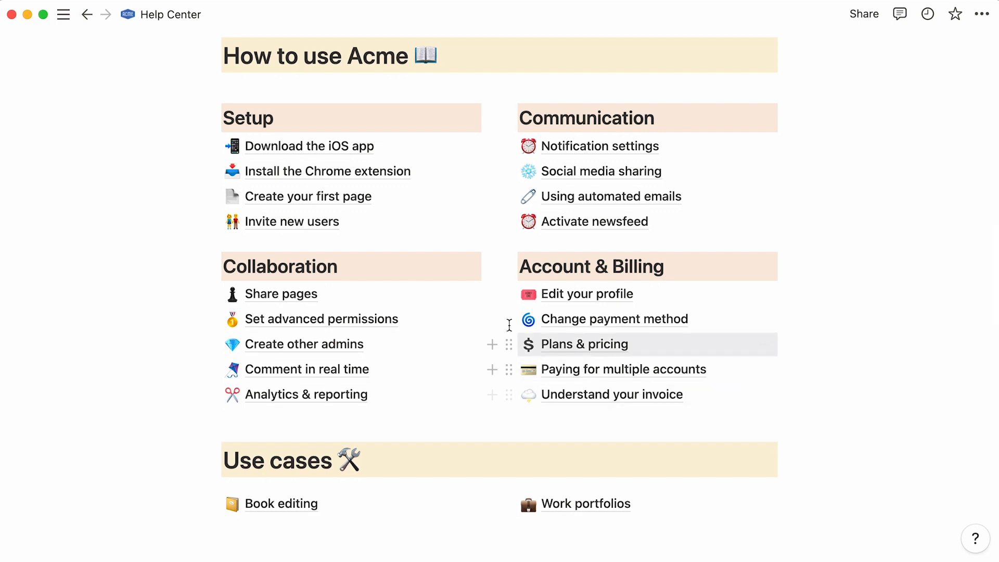
In the Share pages article, make the groups link line a callout beside screenshot.png
{"action": "left_click", "coordinate": [280, 293]}
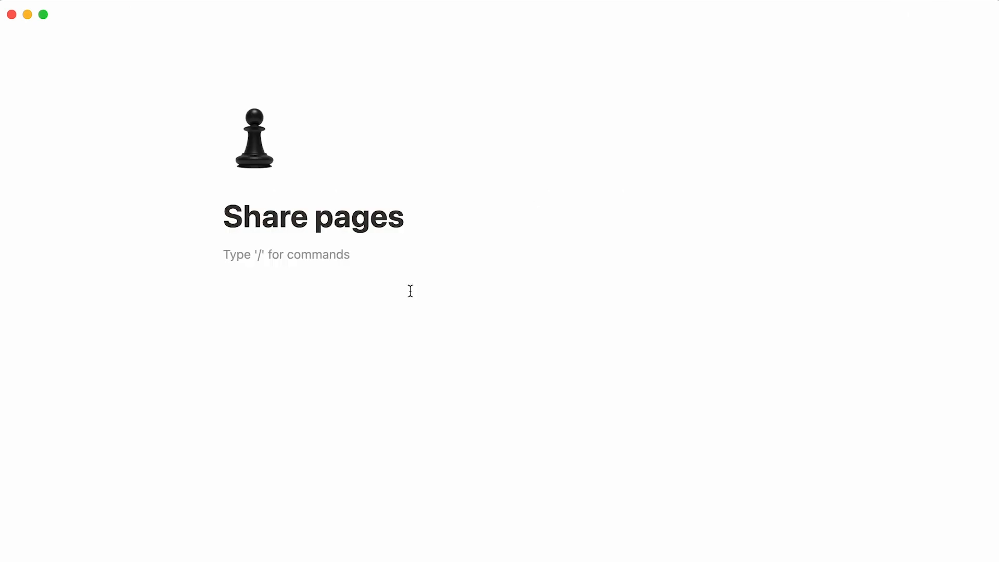
{"action": "right_click", "coordinate": [286, 254]}
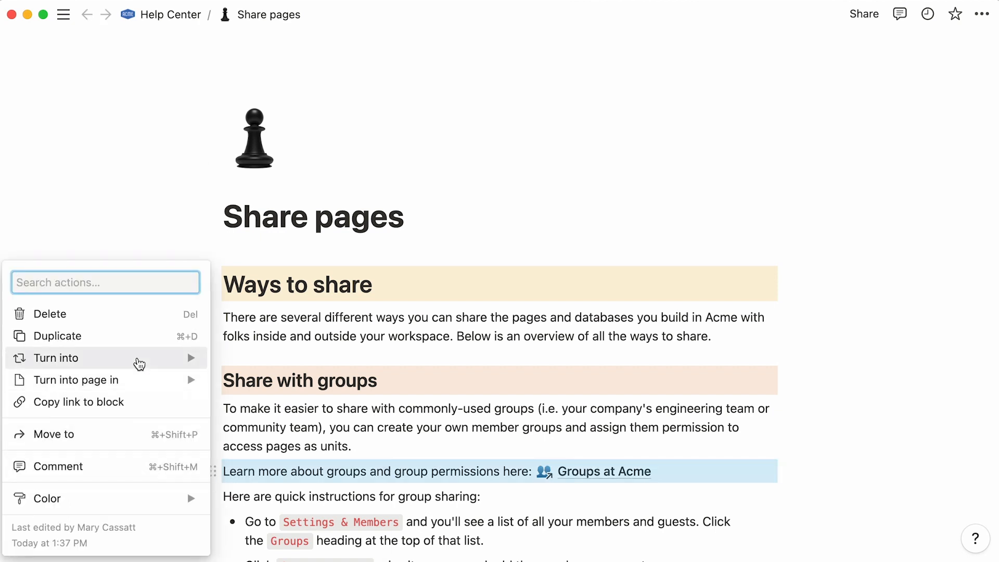
{"action": "left_click", "coordinate": [56, 357]}
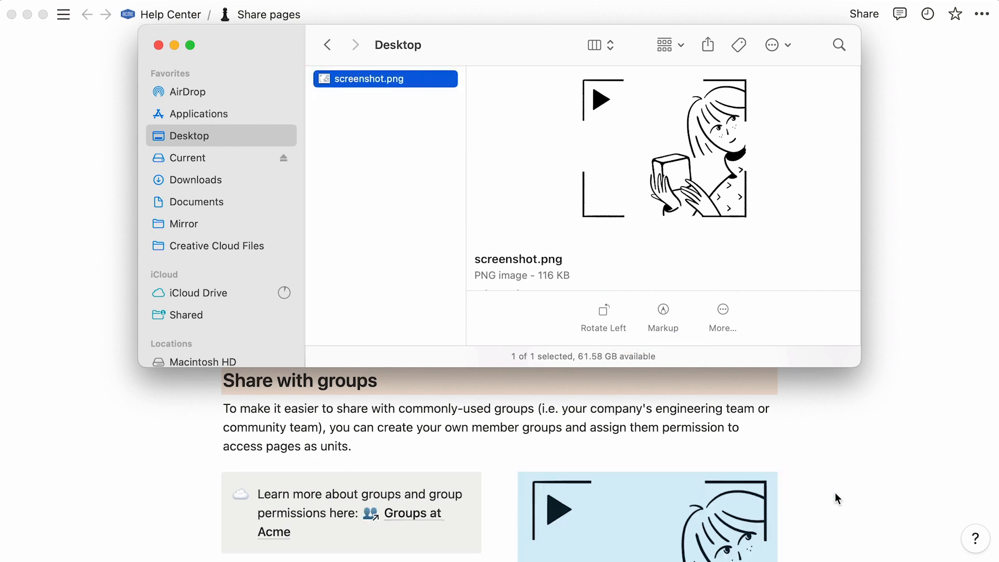
{"action": "left_click", "coordinate": [158, 45]}
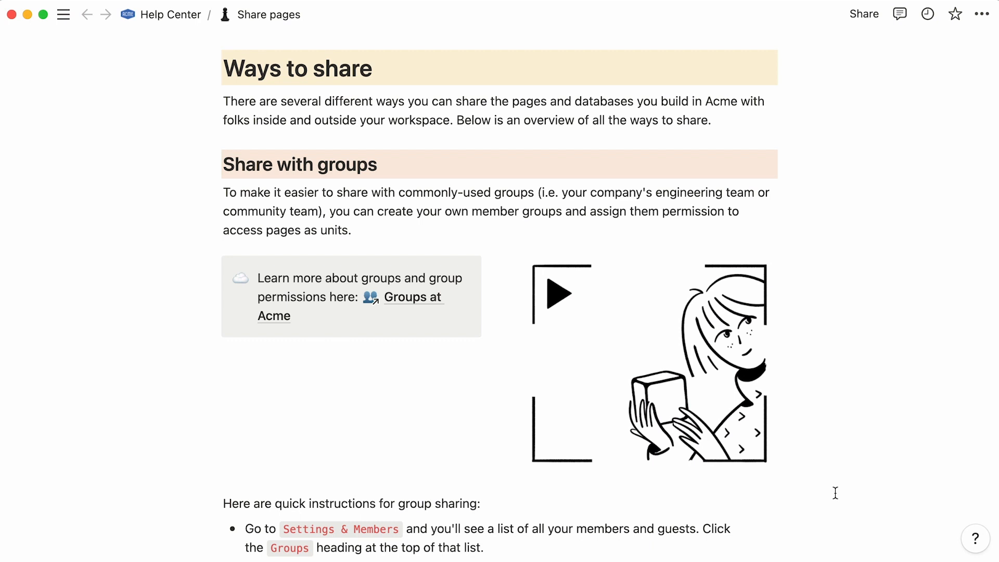
{"action": "scroll", "scroll_direction": "down", "scroll_amount": 3}
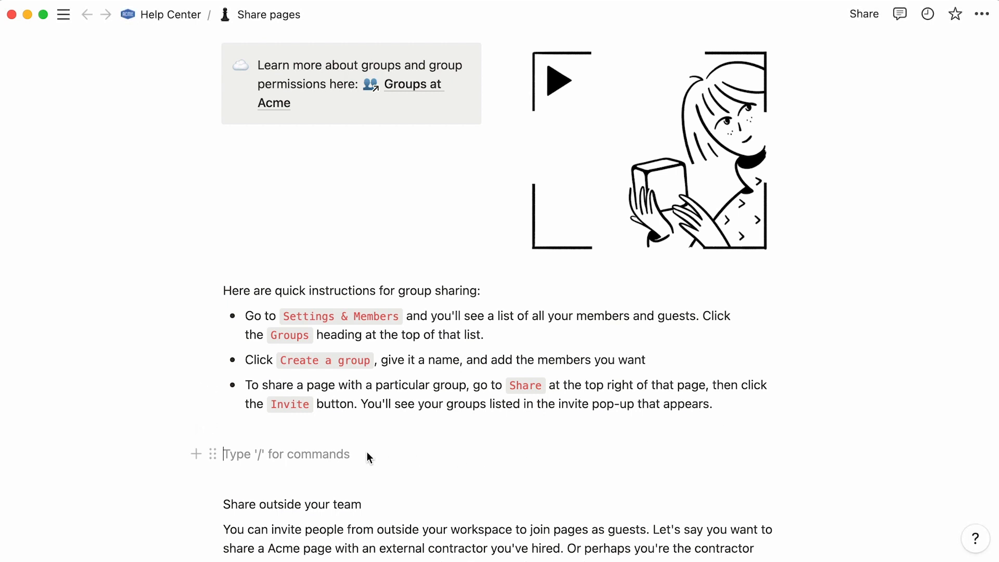
Embed the Database views YouTube video beside the group-sharing steps in two columns
{"action": "type", "text": "https://www.youtube.com/watch?v=R36CkcdT2b4"}
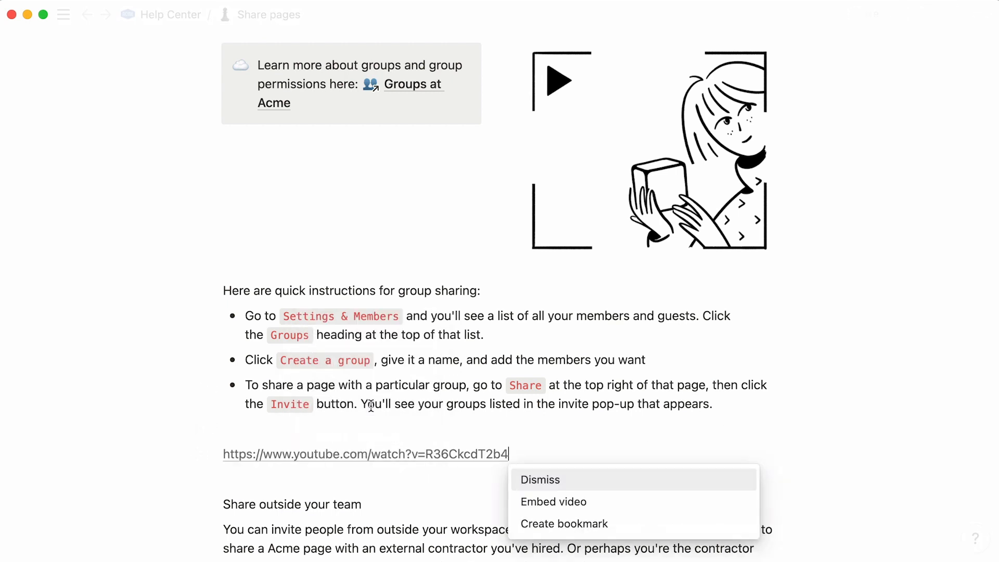
{"action": "left_click", "coordinate": [552, 502]}
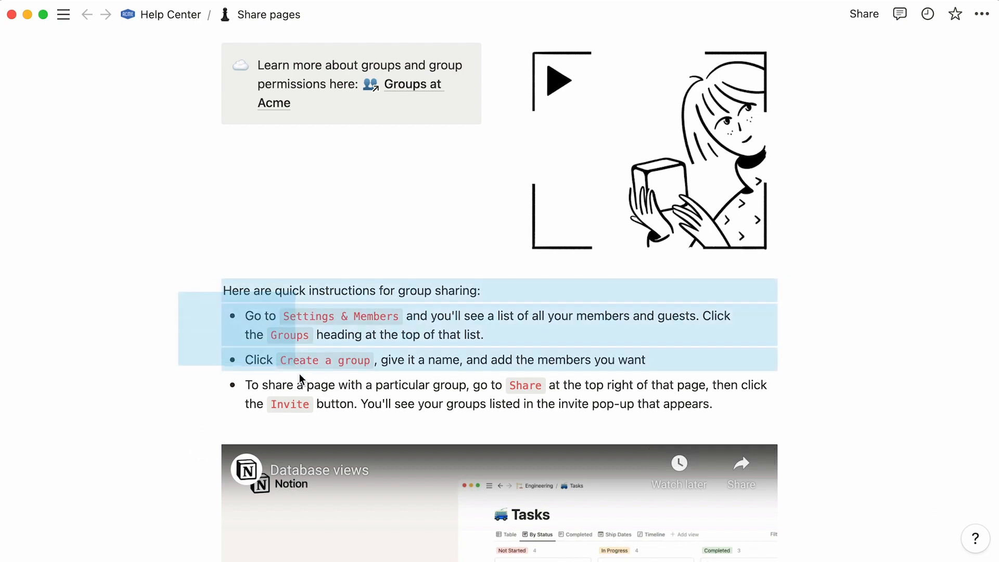
{"action": "mouse_move", "coordinate": [214, 290]}
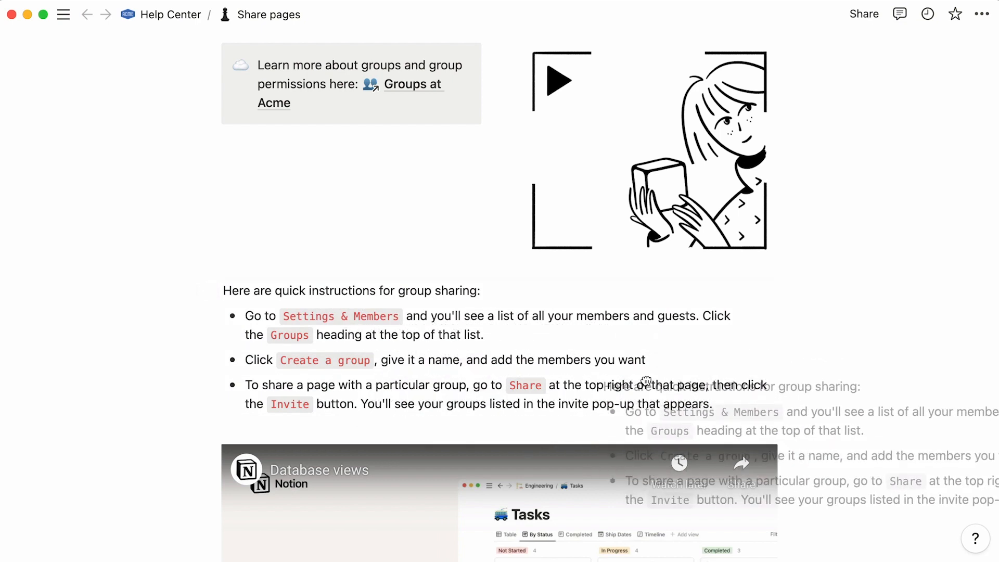
{"action": "scroll", "scroll_direction": "down", "scroll_amount": 3}
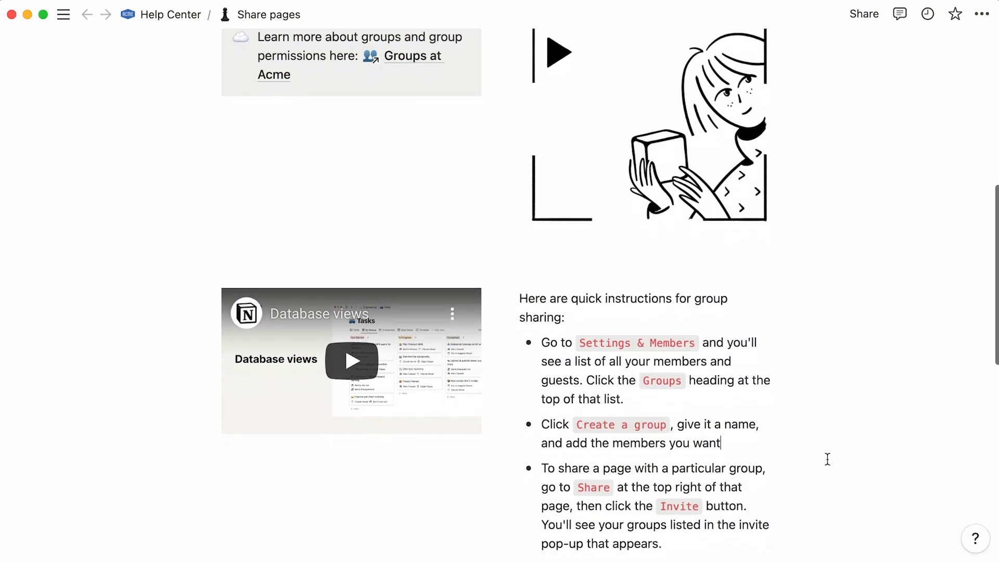
{"action": "scroll", "scroll_direction": "down", "scroll_amount": 3}
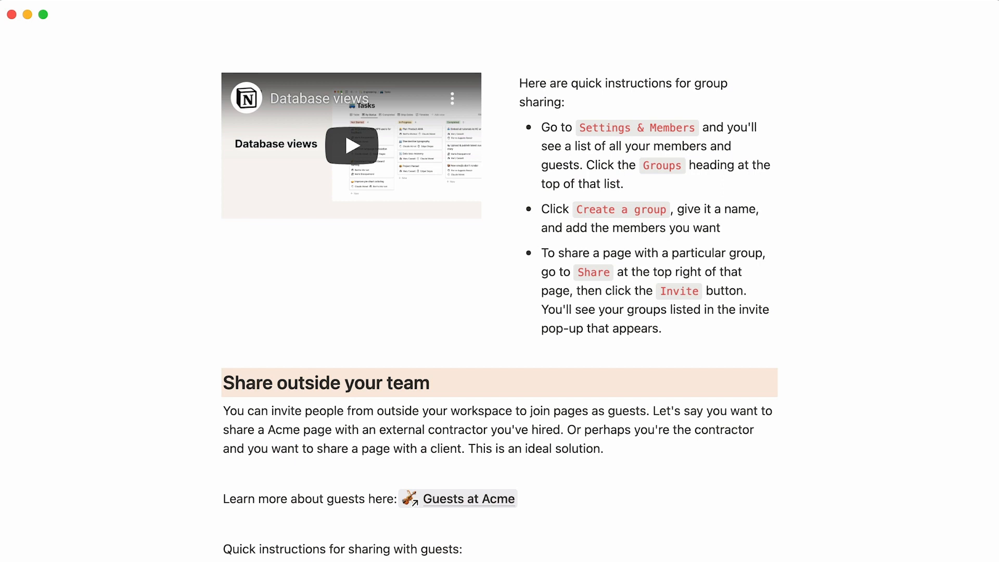
{"action": "scroll", "scroll_direction": "down", "scroll_amount": 3}
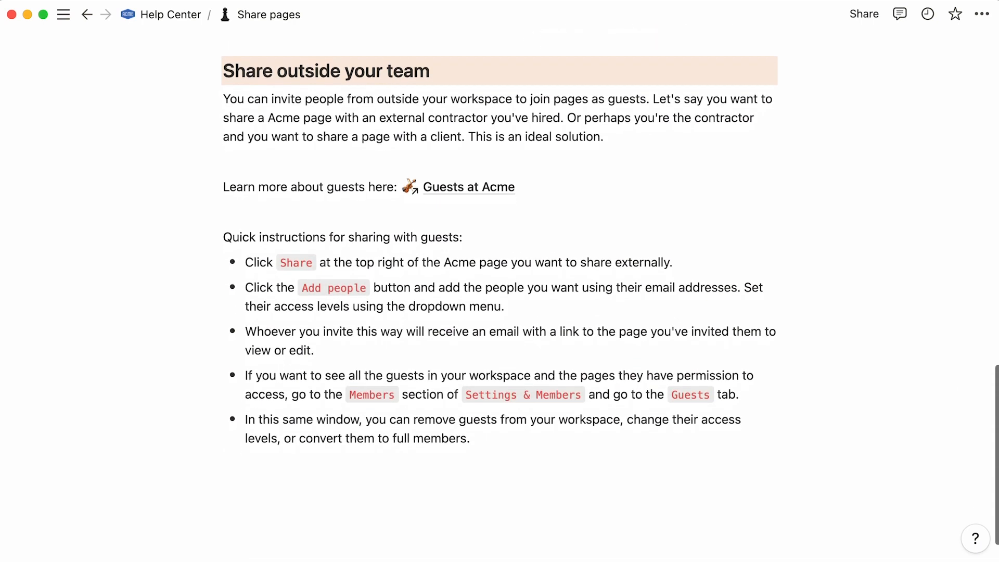
{"action": "mouse_move", "coordinate": [438, 200]}
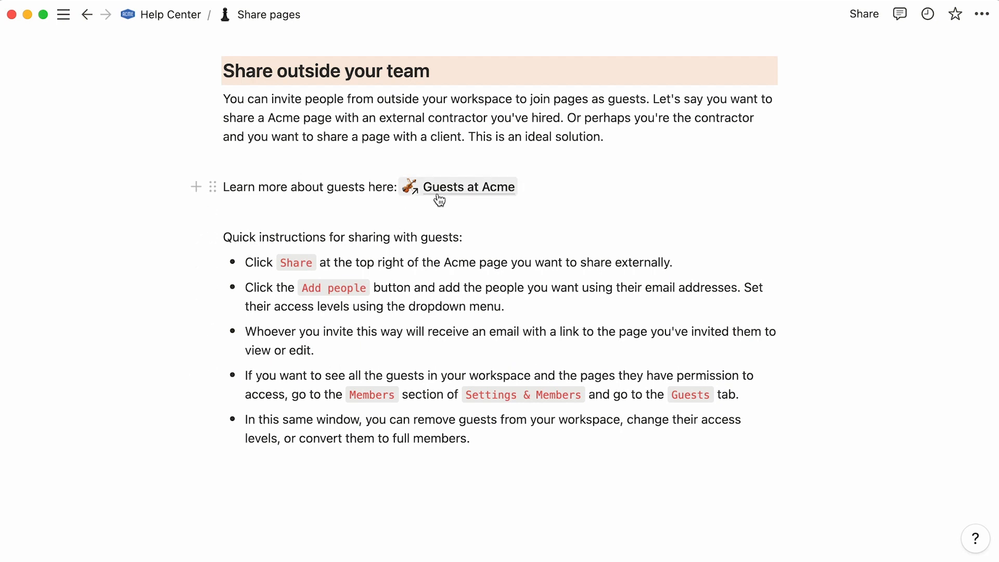
Copy the Guests at Acme intro and paste it as a synced block below the guests callout in Share pages
{"action": "left_click", "coordinate": [467, 186]}
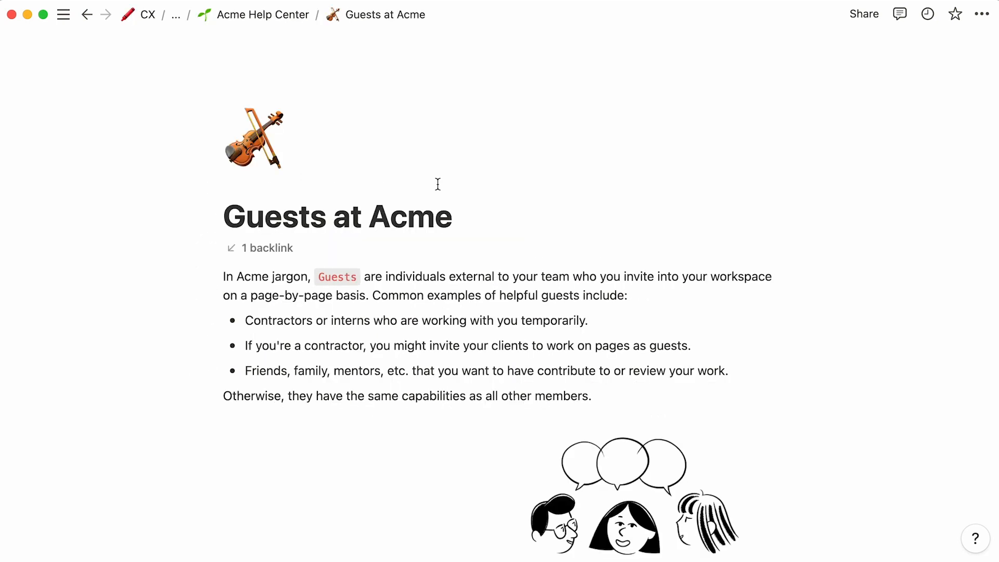
{"action": "mouse_move", "coordinate": [169, 269]}
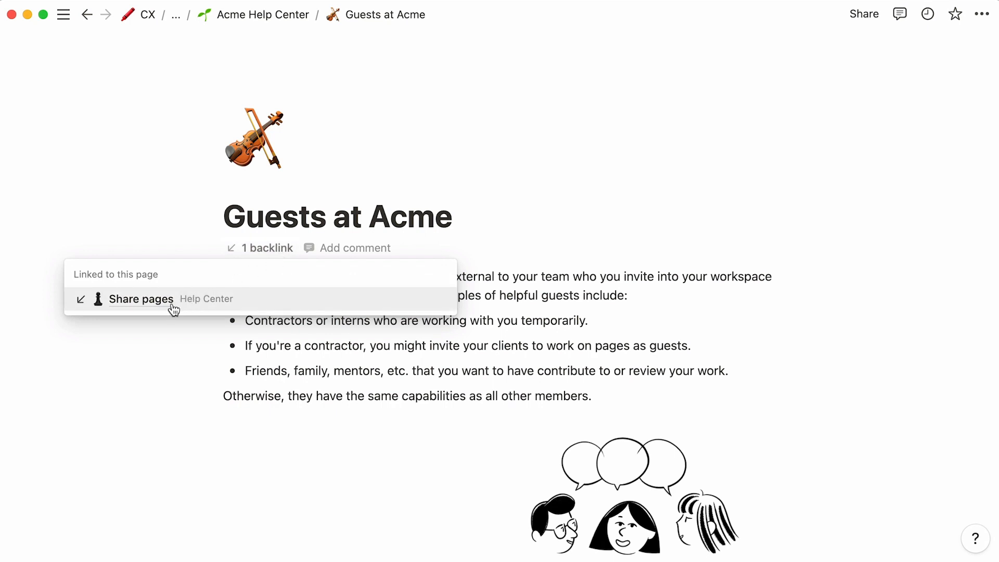
{"action": "left_click", "coordinate": [141, 300]}
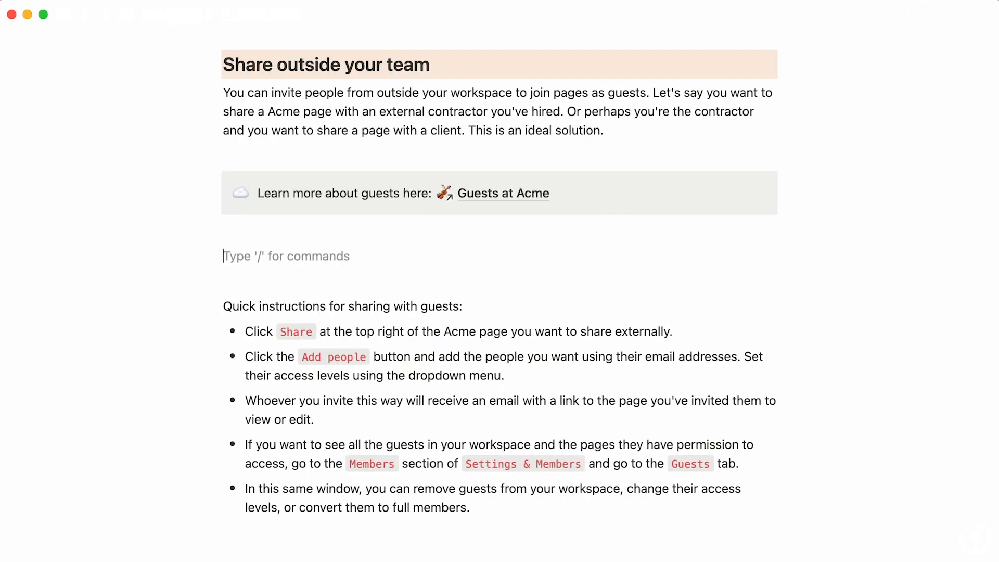
{"action": "right_click", "coordinate": [286, 256]}
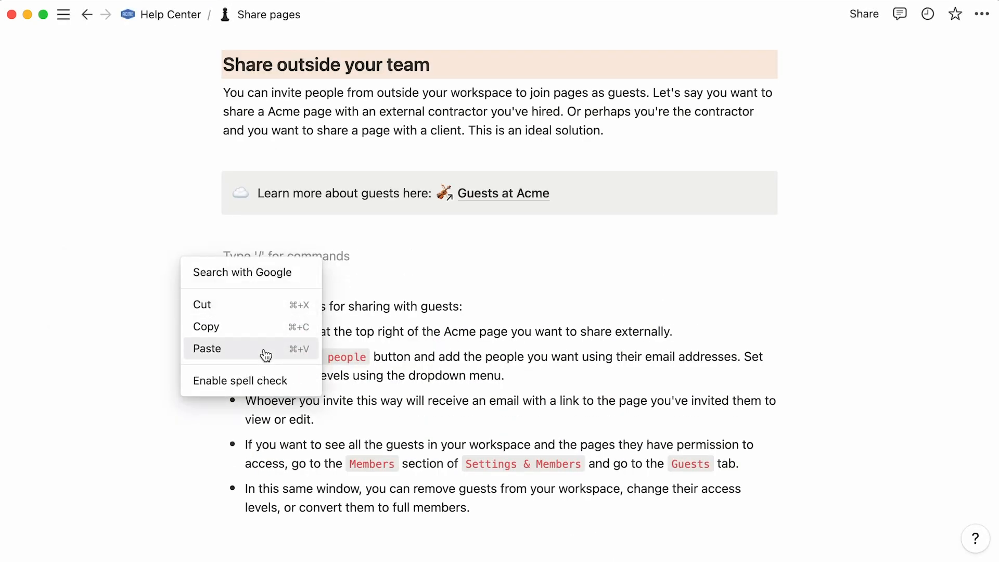
{"action": "left_click", "coordinate": [207, 349]}
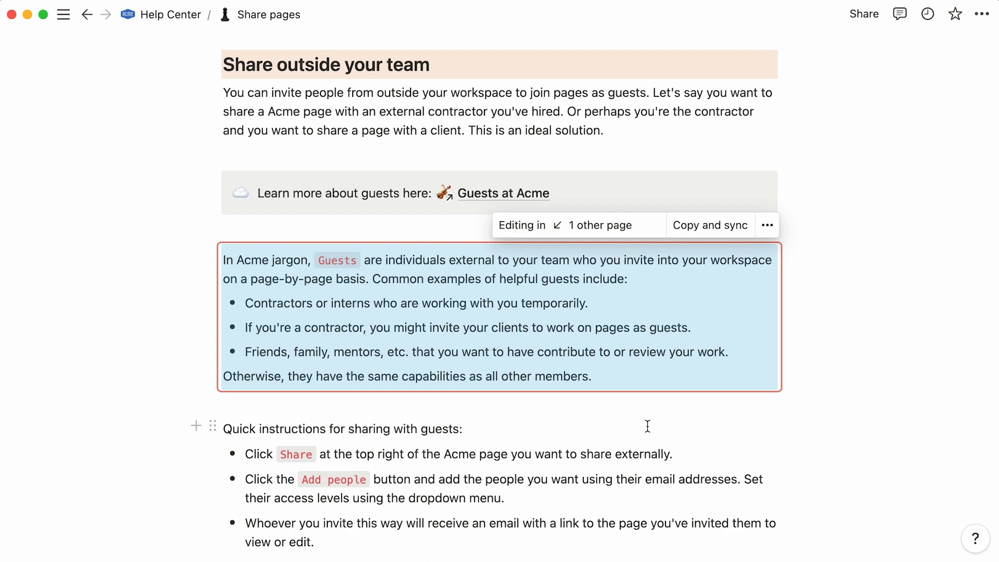
{"action": "mouse_move", "coordinate": [611, 237]}
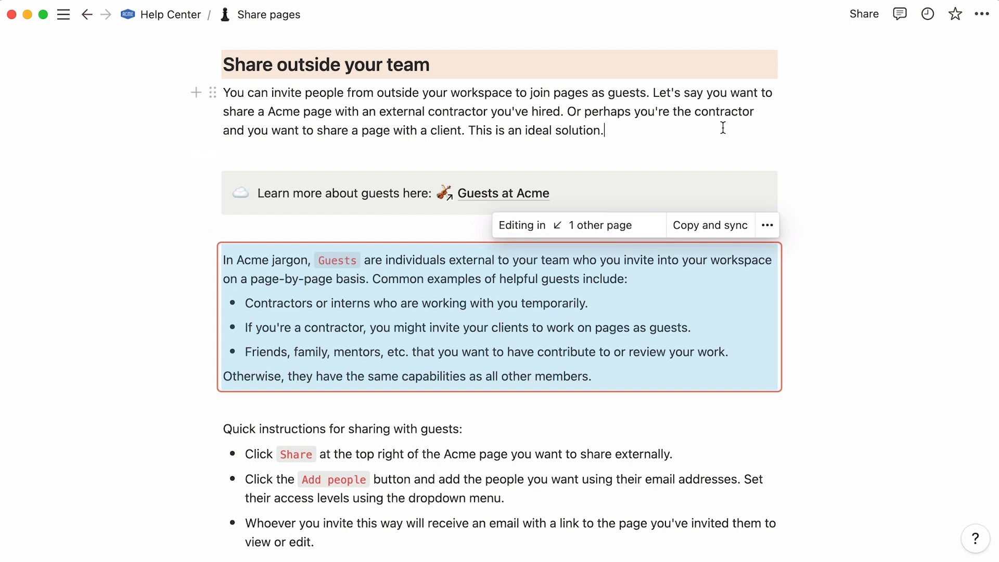
Publish Help Center to the web with search engine indexing on and duplicate-as-template off
{"action": "scroll", "scroll_direction": "down", "scroll_amount": 3}
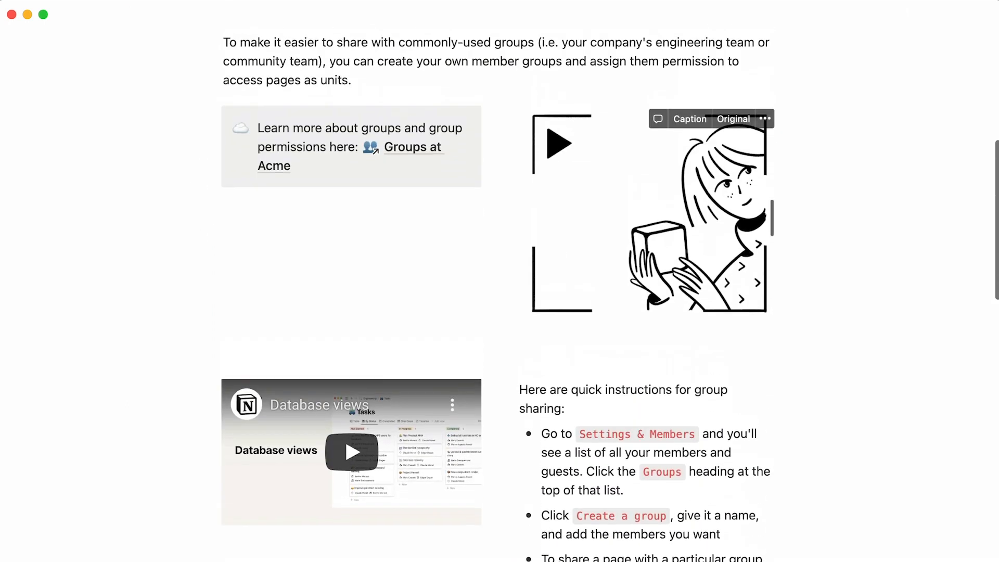
{"action": "scroll", "scroll_direction": "up", "scroll_amount": 3}
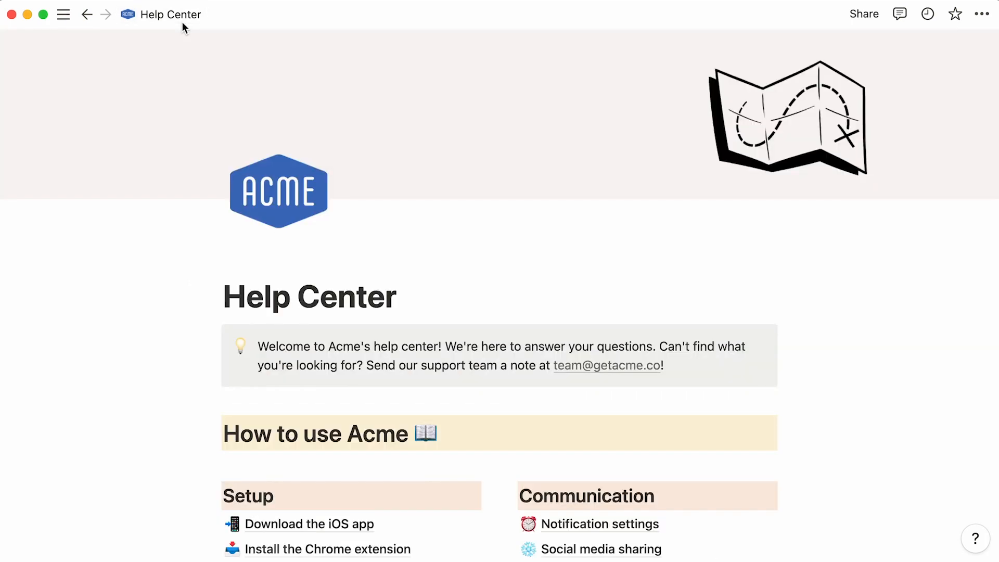
{"action": "left_click", "coordinate": [863, 14]}
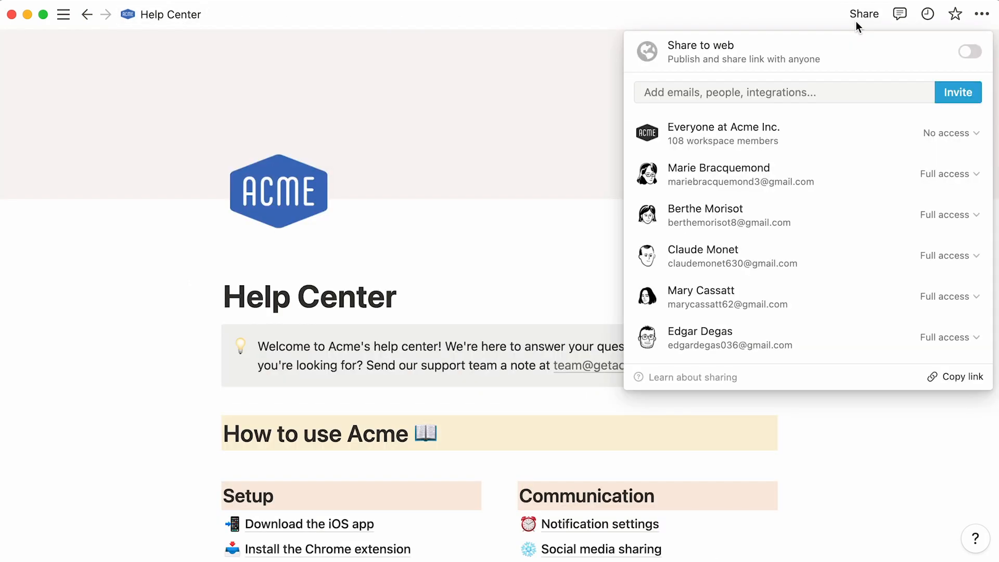
{"action": "left_click", "coordinate": [968, 51]}
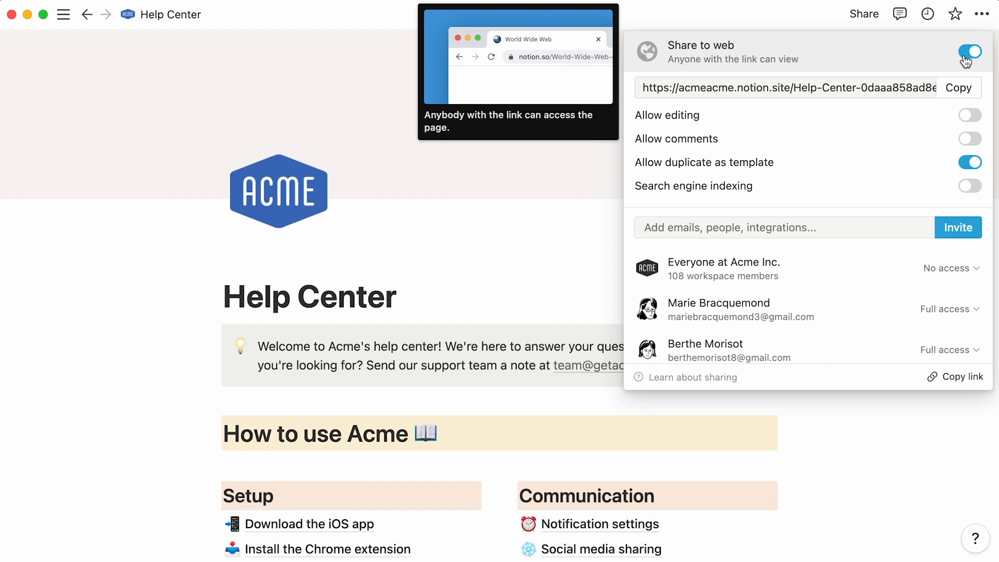
{"action": "left_click", "coordinate": [958, 88]}
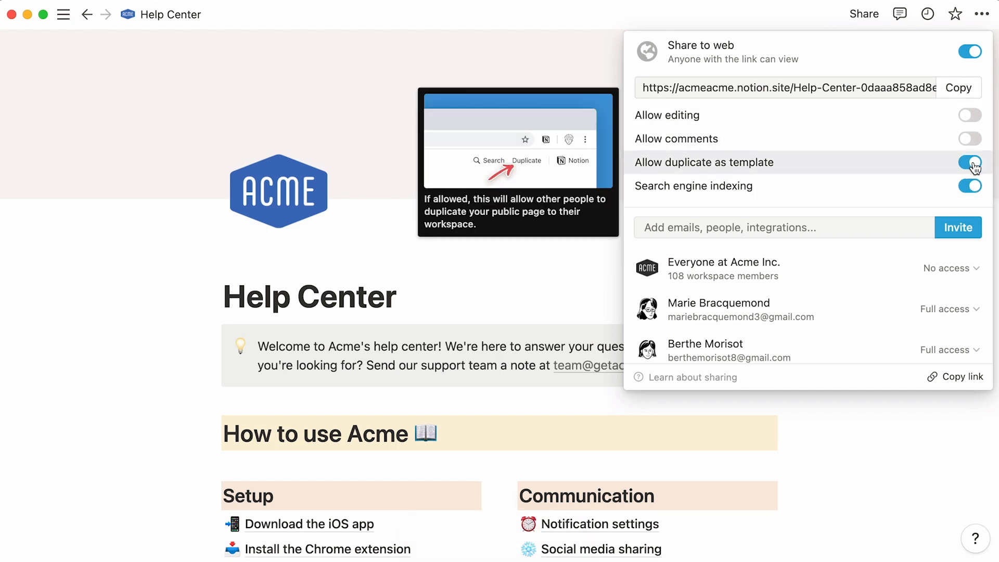
{"action": "left_click", "coordinate": [969, 163]}
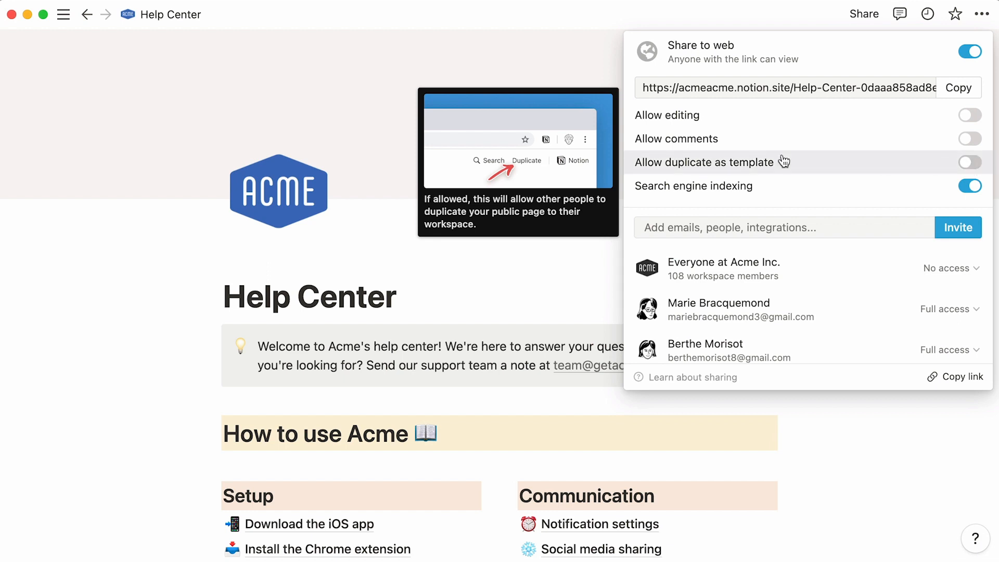
{"action": "left_click", "coordinate": [63, 13]}
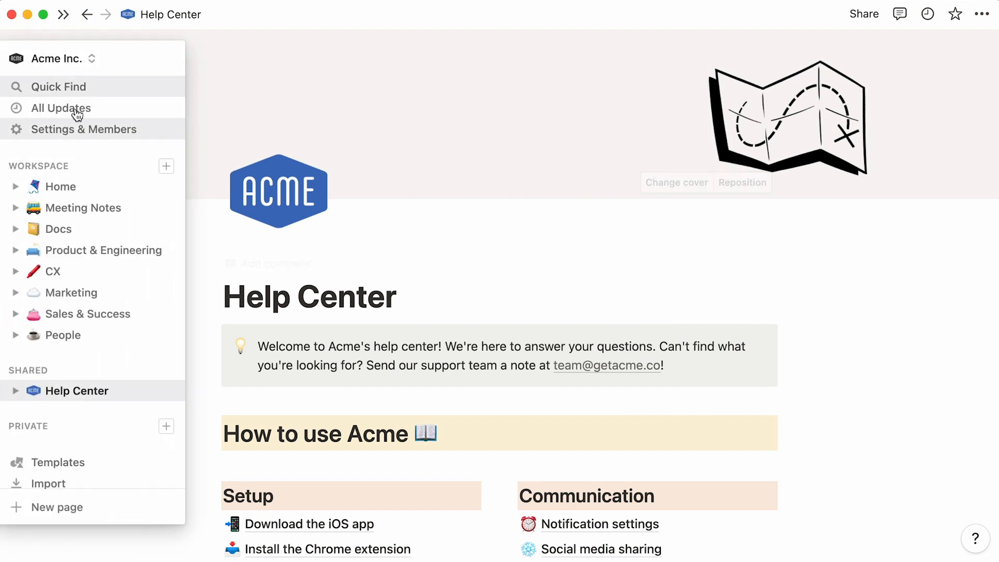
In workspace Settings, set Help Center as the public home page
{"action": "left_click", "coordinate": [83, 129]}
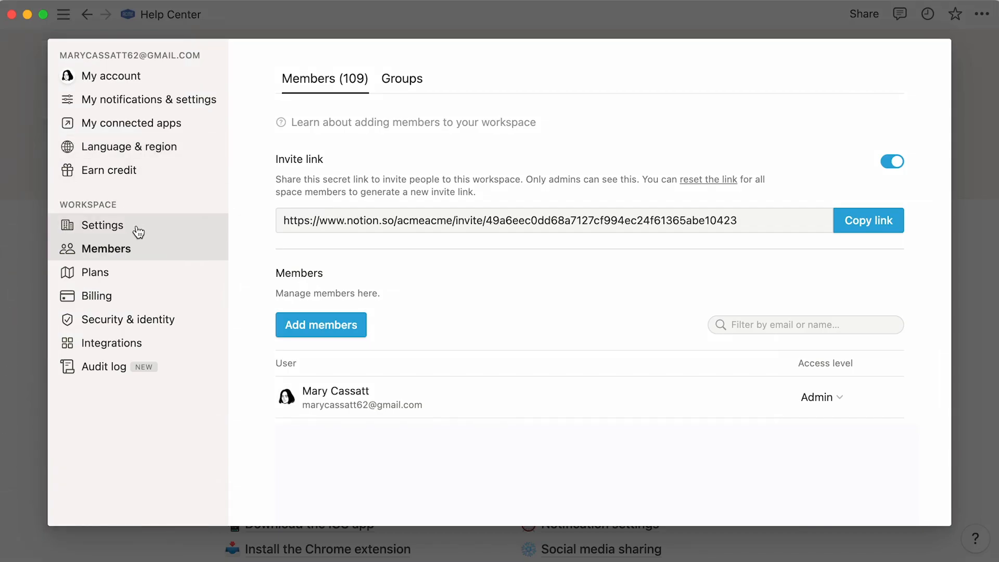
{"action": "left_click", "coordinate": [103, 224]}
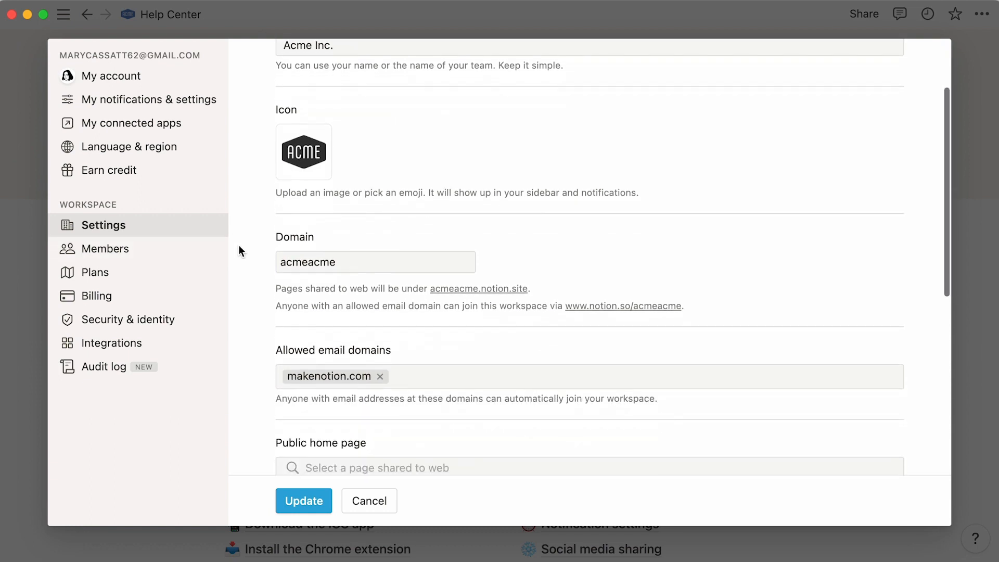
{"action": "scroll", "scroll_direction": "down", "scroll_amount": 3}
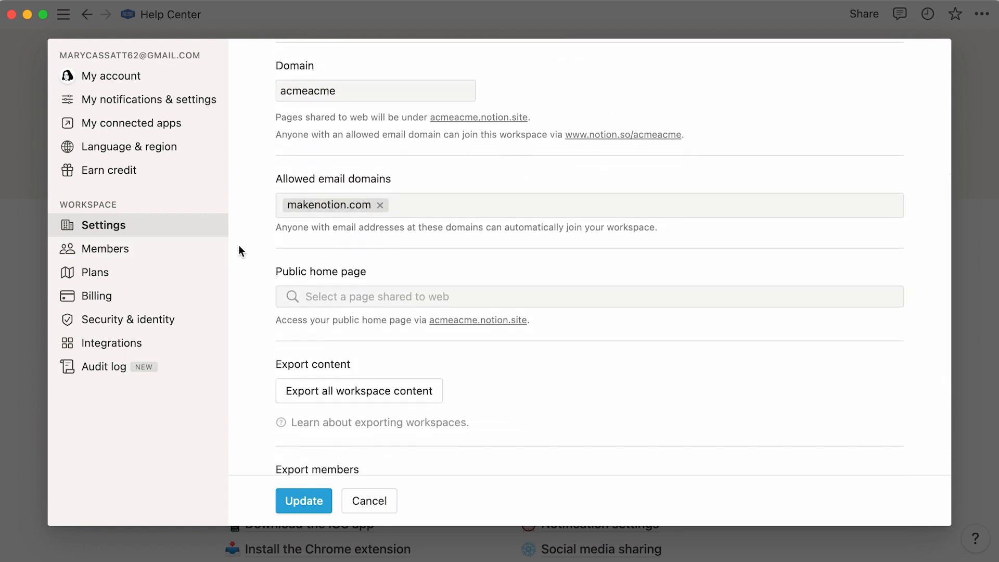
{"action": "type", "text": "hel"}
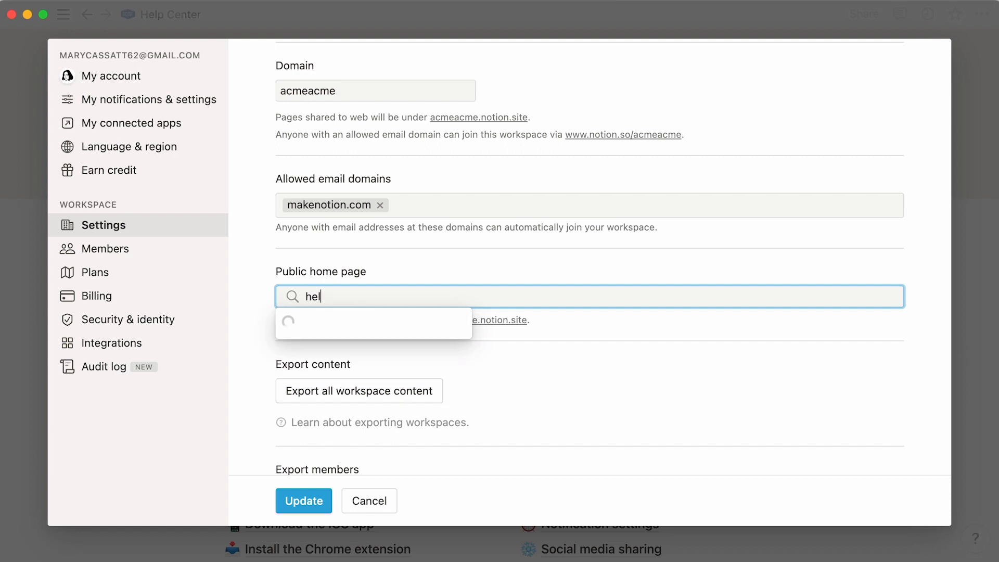
{"action": "type", "text": "p center"}
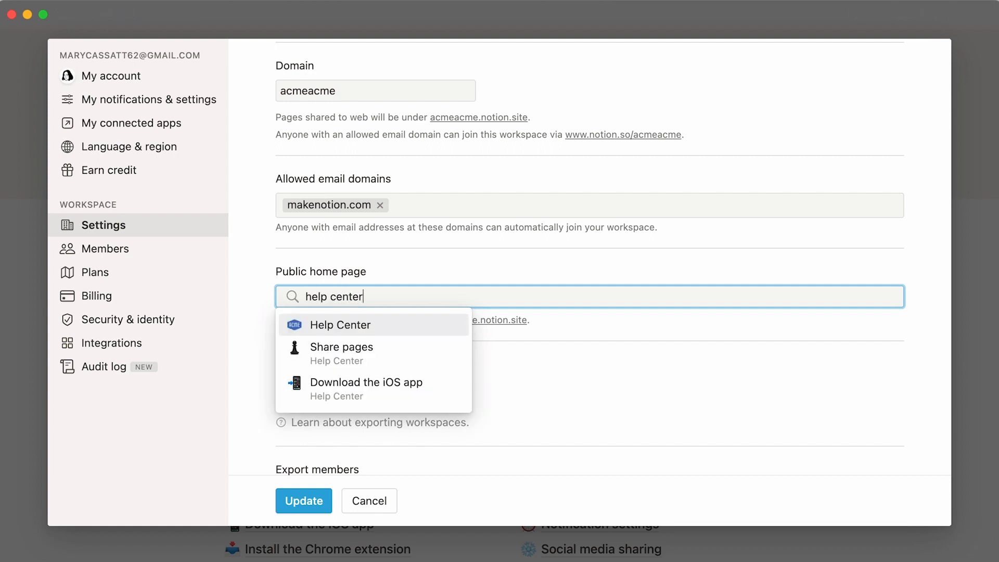
{"action": "left_click", "coordinate": [339, 325]}
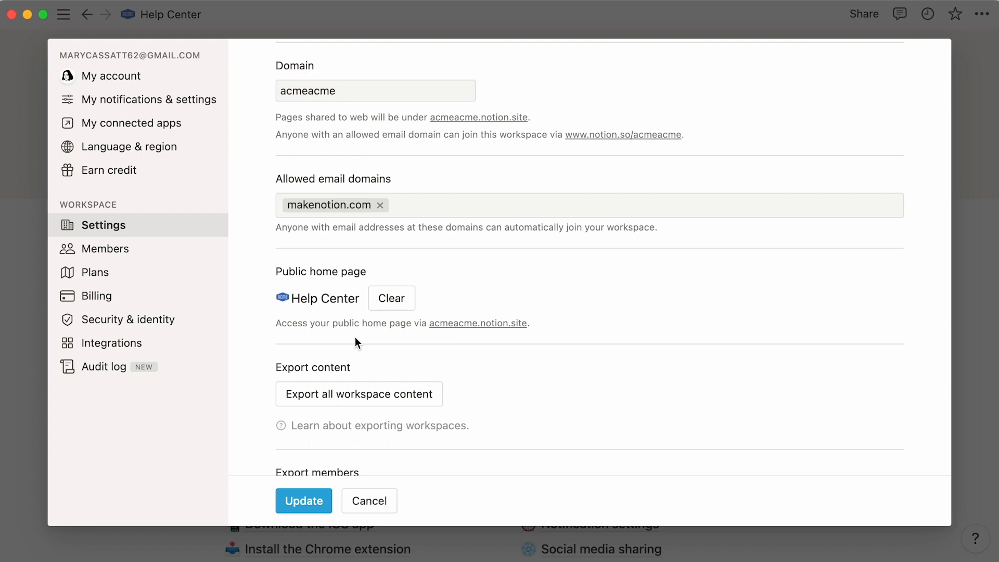
{"action": "mouse_move", "coordinate": [477, 322]}
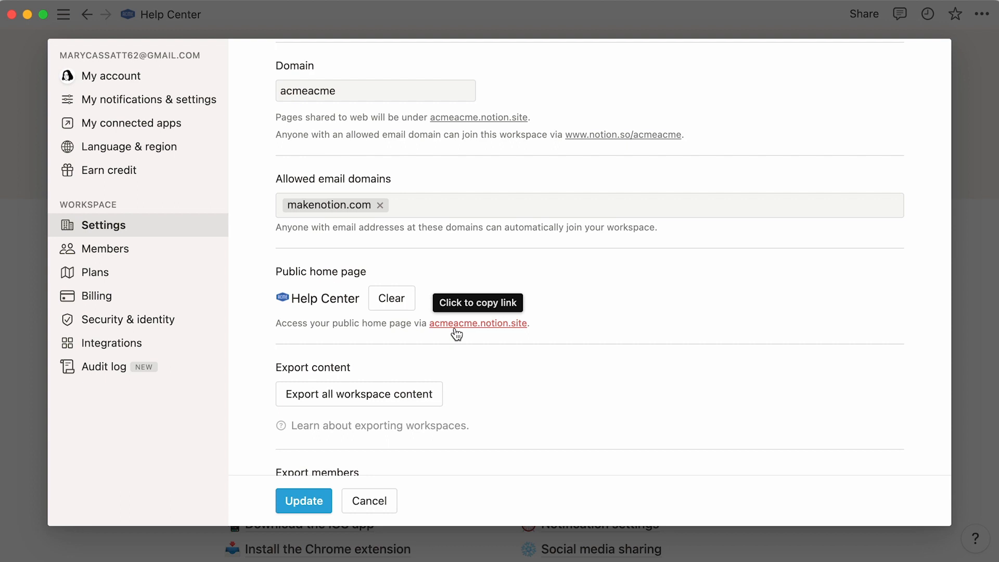
{"action": "mouse_move", "coordinate": [498, 313]}
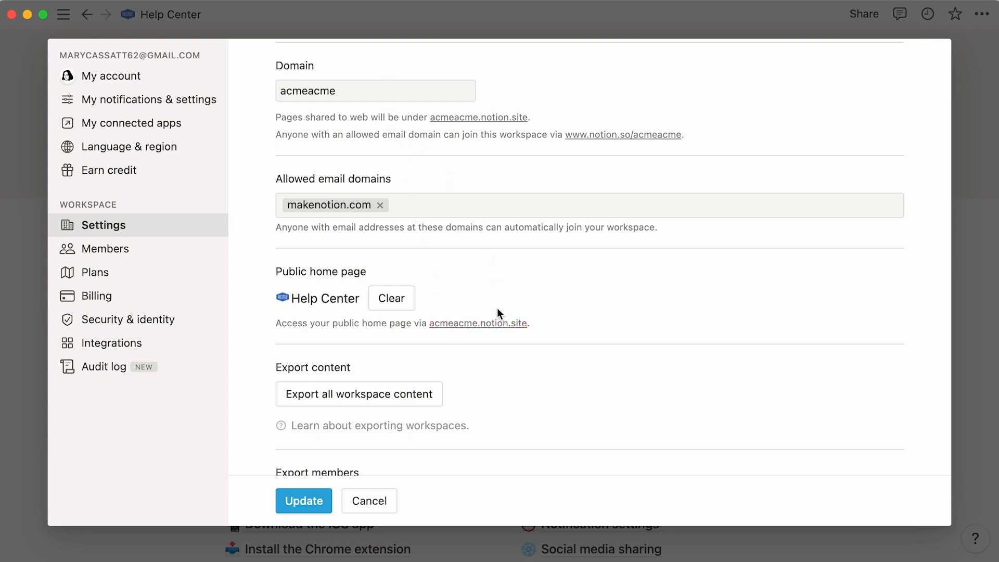
{"action": "mouse_move", "coordinate": [477, 323]}
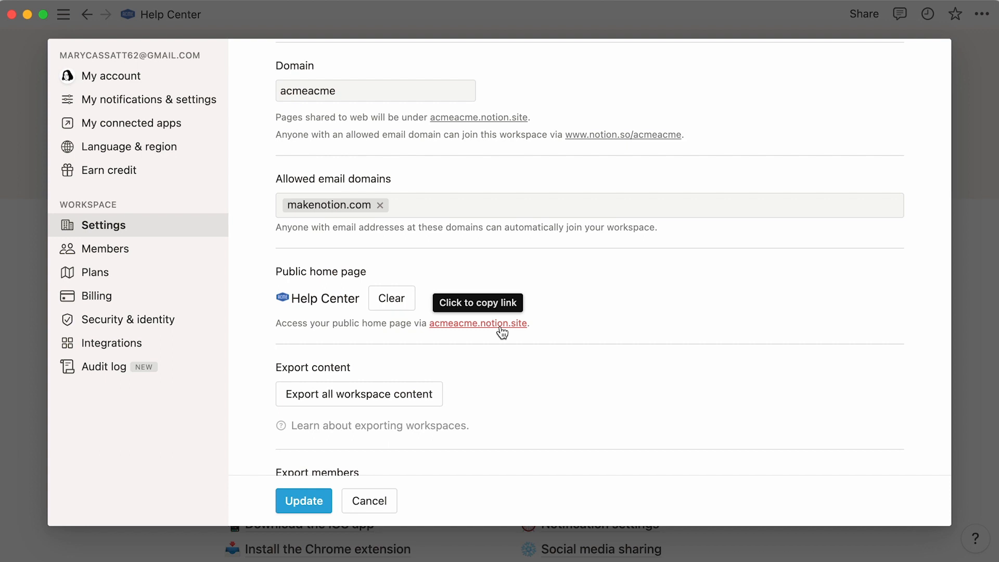
Copy the acmeacme.notion.site public home page link
{"action": "left_click", "coordinate": [477, 302]}
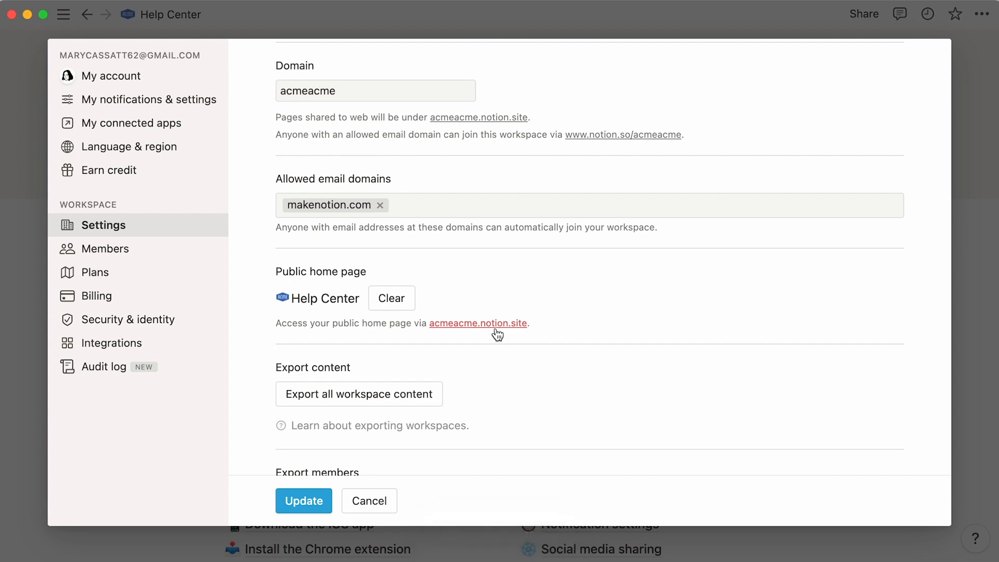
{"action": "left_click", "coordinate": [368, 500]}
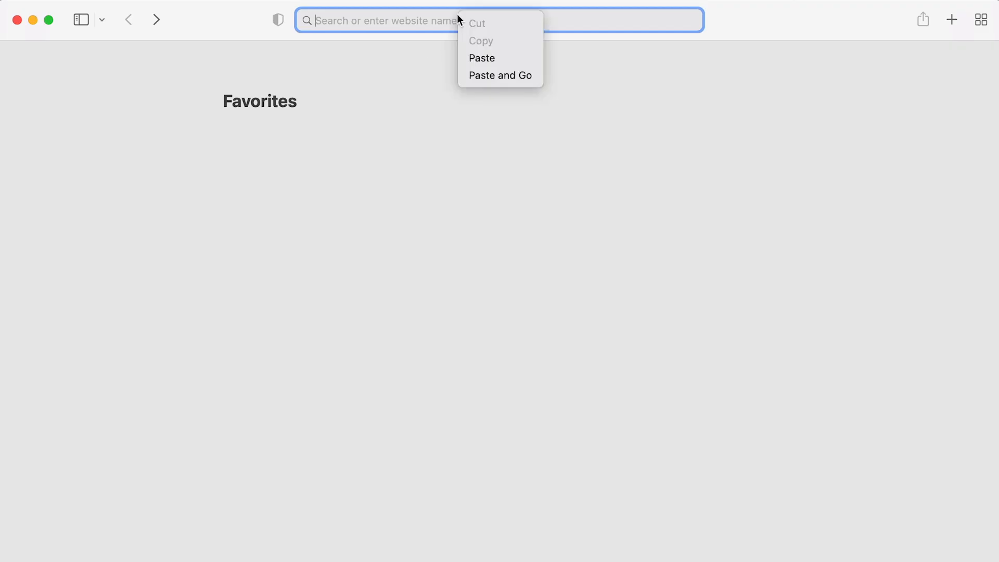
Load acmeacme.notion.site in Safari and browse the public Help Center into the Share pages article
{"action": "left_click", "coordinate": [501, 75]}
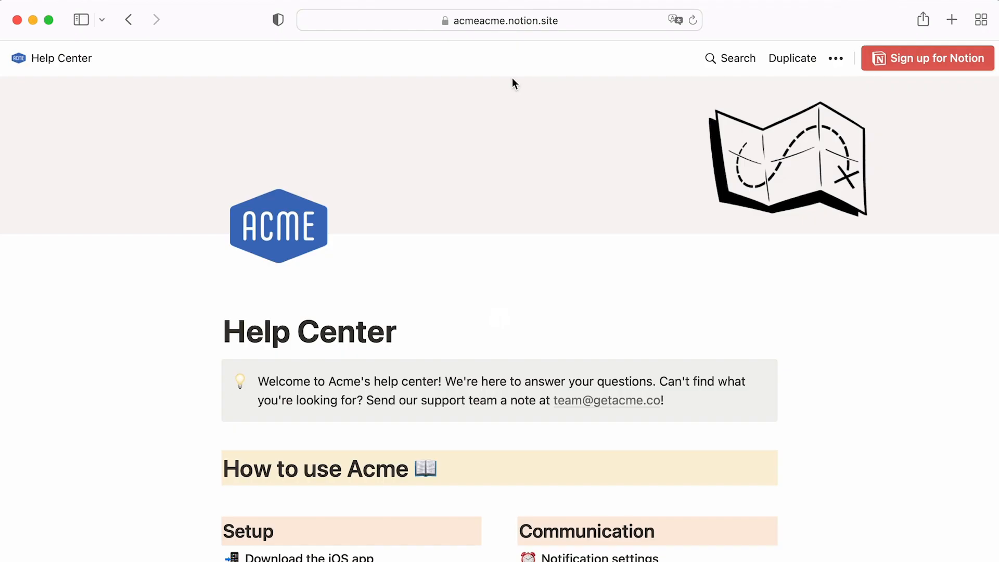
{"action": "mouse_move", "coordinate": [93, 351]}
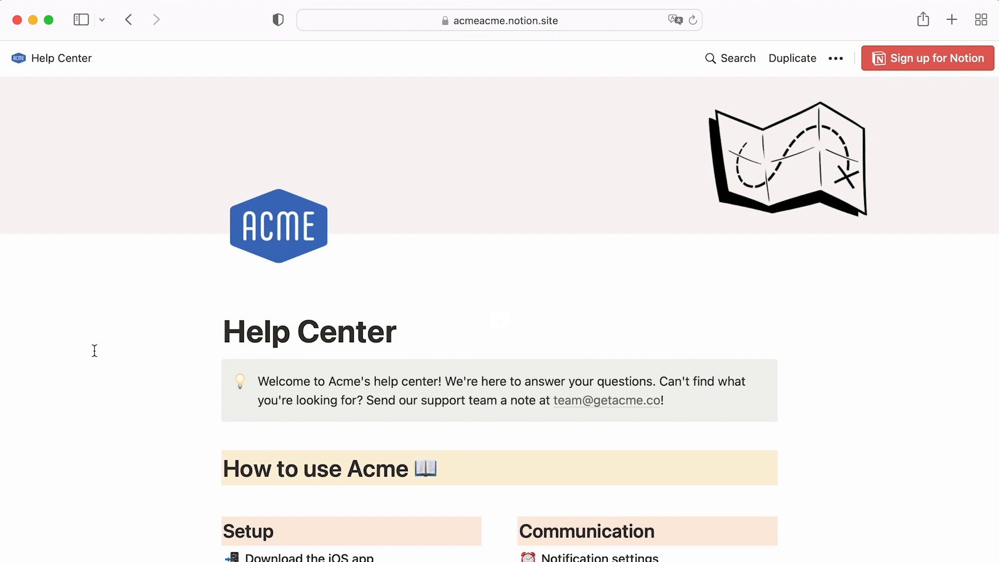
{"action": "scroll", "scroll_direction": "down", "scroll_amount": 3}
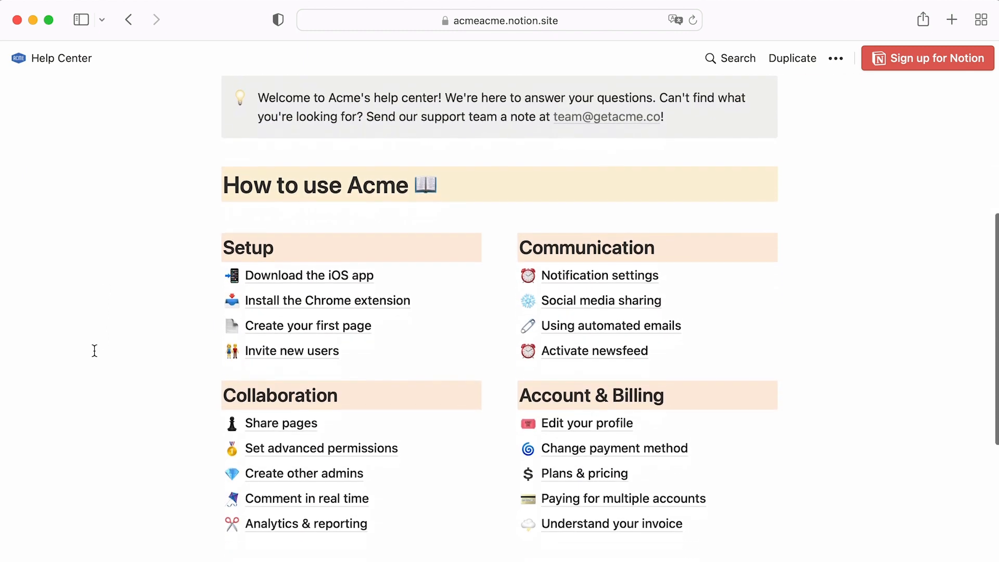
{"action": "scroll", "scroll_direction": "down", "scroll_amount": 3}
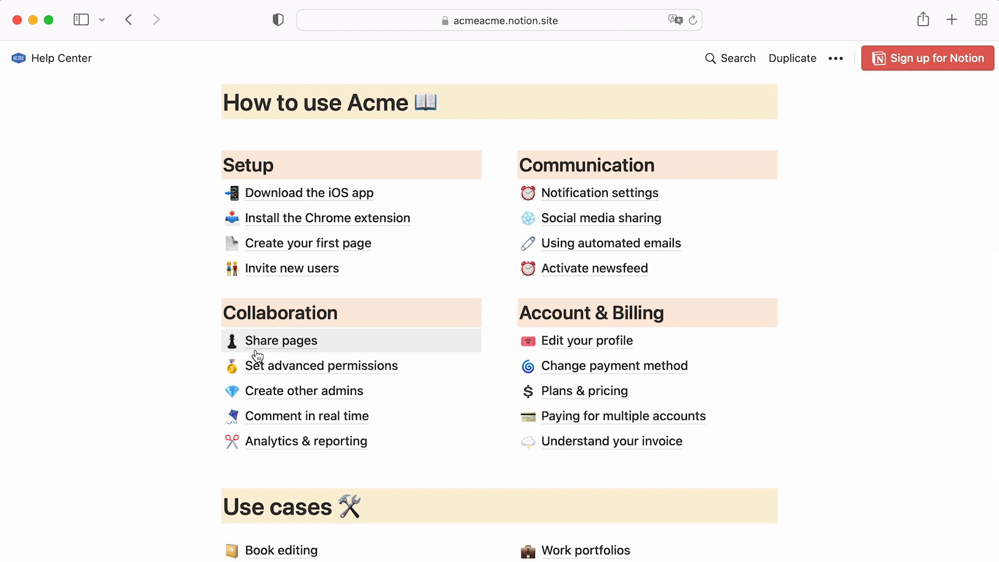
{"action": "left_click", "coordinate": [280, 341]}
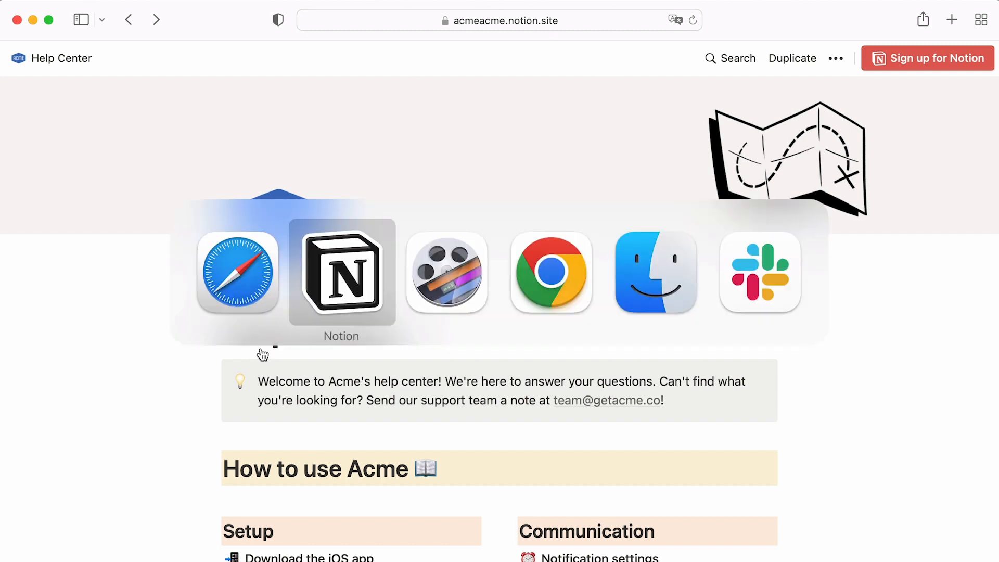
Find and view Cron's help center template by searching 'help center' in the Notion template gallery
{"action": "left_click", "coordinate": [342, 272]}
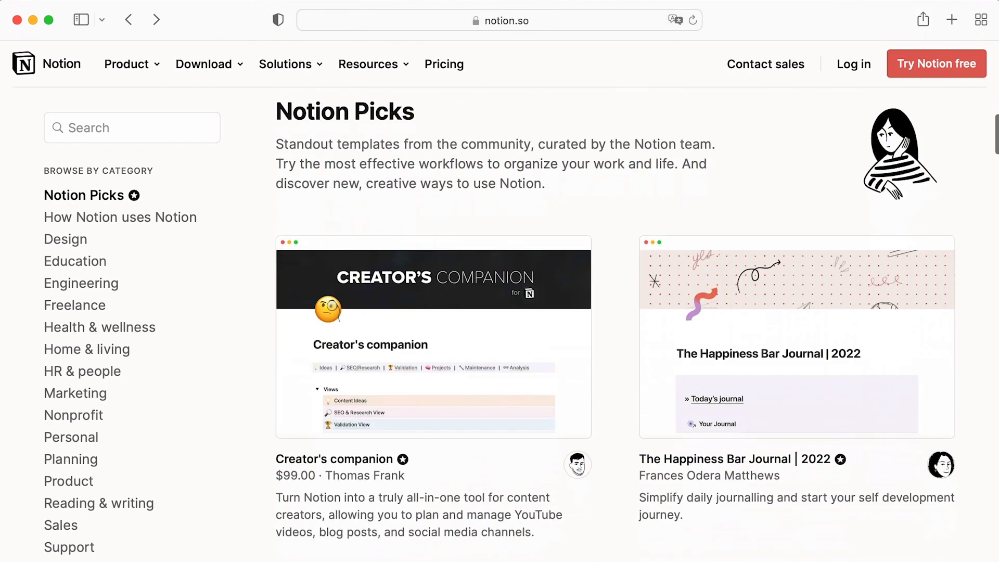
{"action": "scroll", "scroll_direction": "down", "scroll_amount": 3}
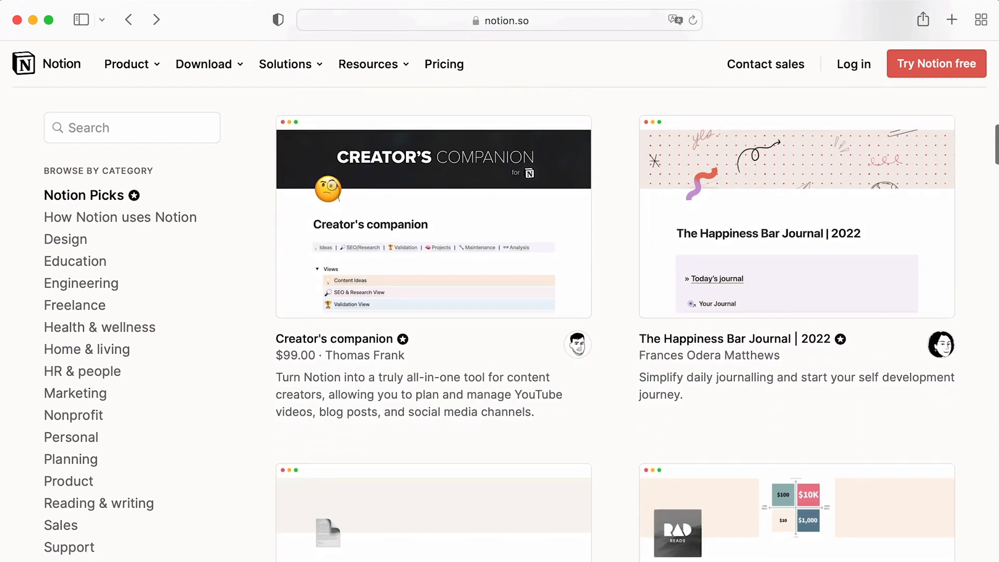
{"action": "left_click", "coordinate": [133, 127]}
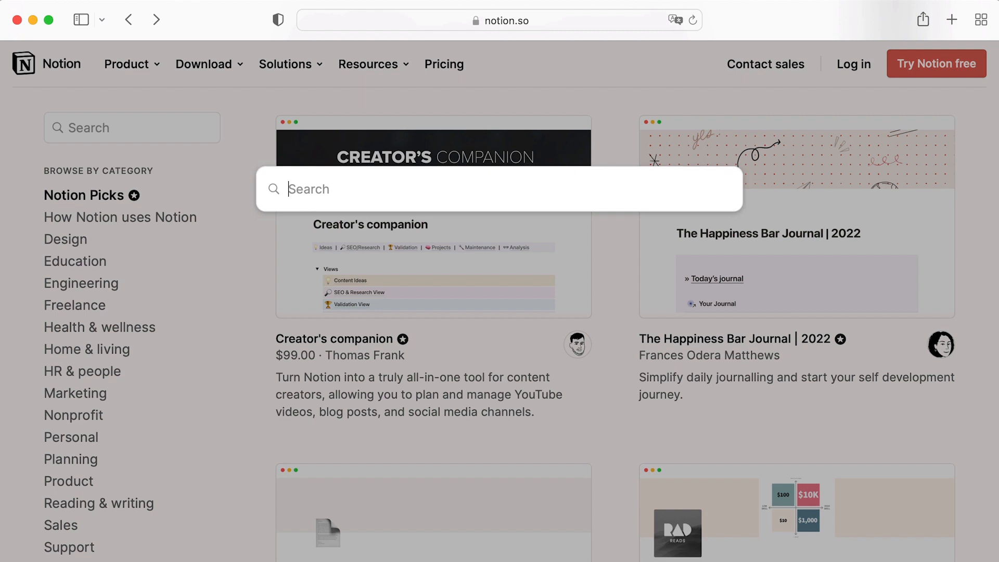
{"action": "type", "text": "help center"}
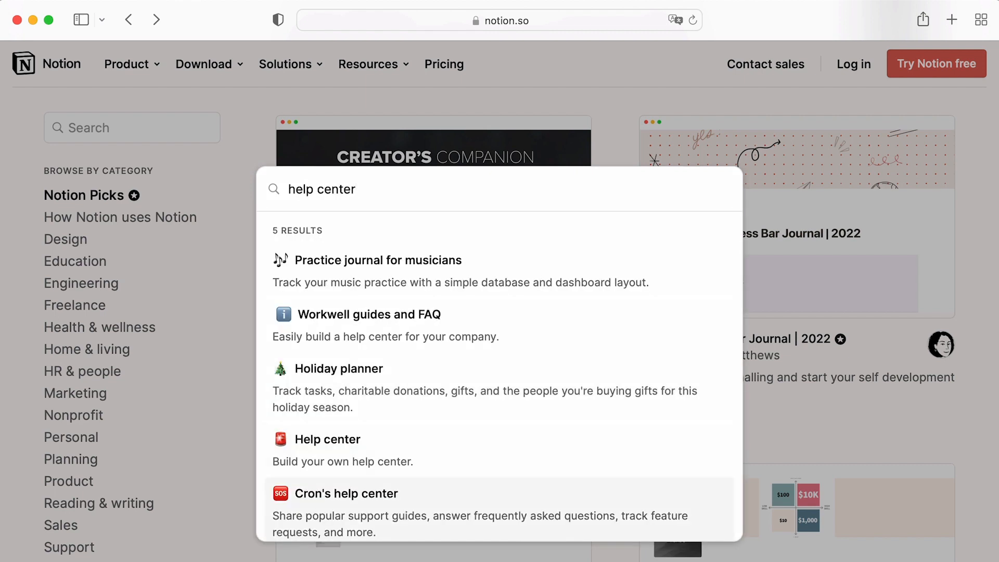
{"action": "left_click", "coordinate": [345, 493]}
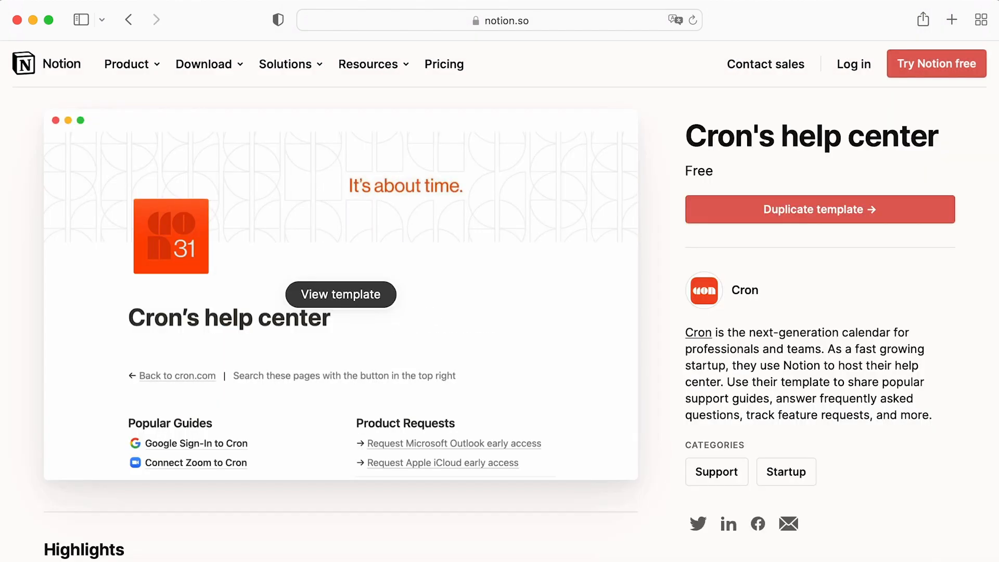
{"action": "left_click", "coordinate": [340, 295]}
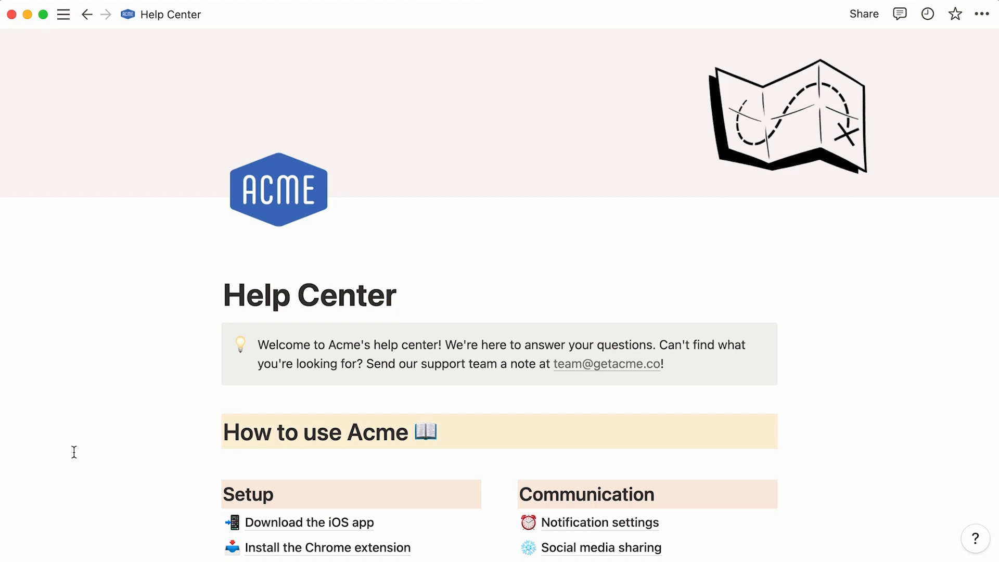
Review the Share pages article, then bring up the sharing options for Help Center
{"action": "scroll", "scroll_direction": "down", "scroll_amount": 3}
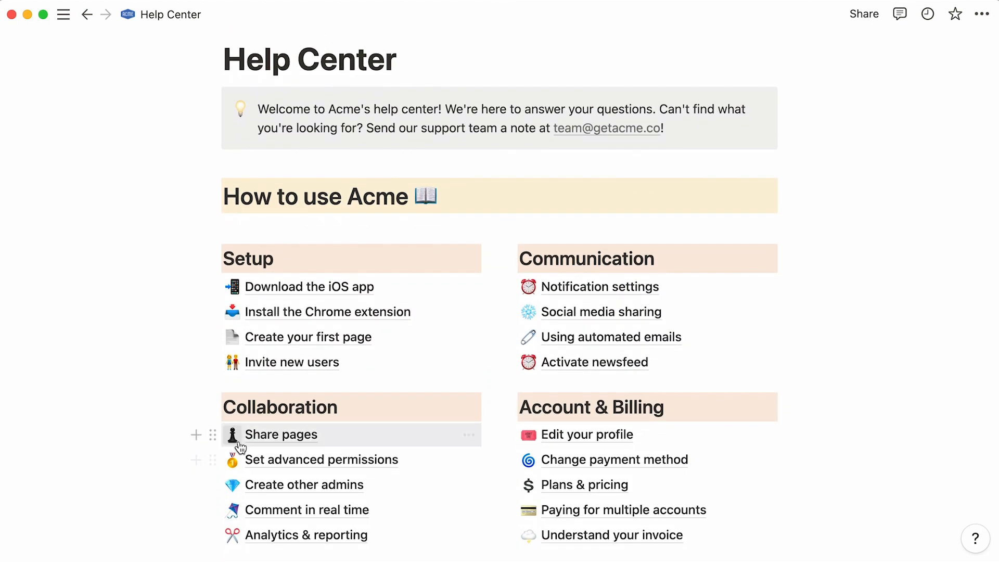
{"action": "left_click", "coordinate": [281, 433]}
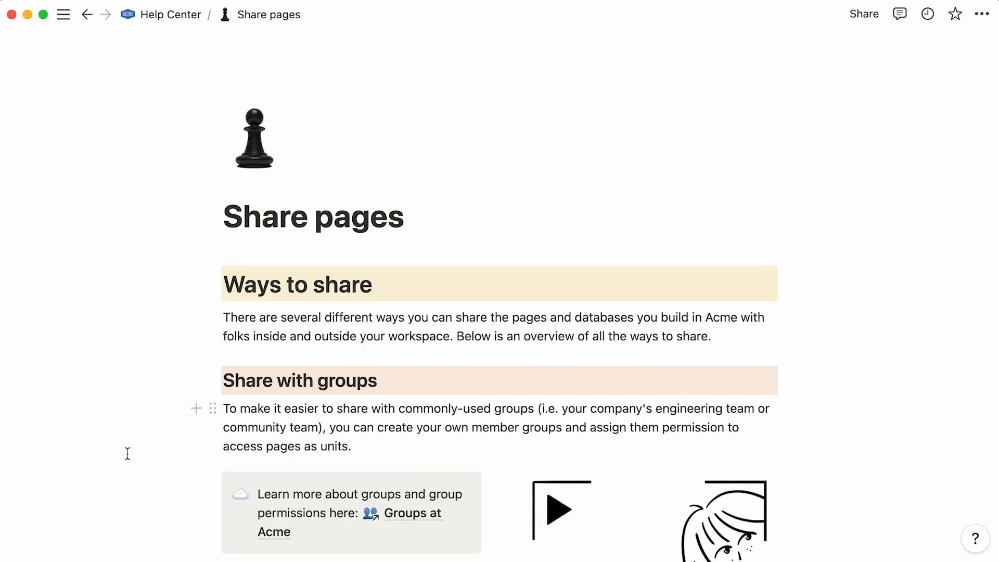
{"action": "scroll", "scroll_direction": "down", "scroll_amount": 3}
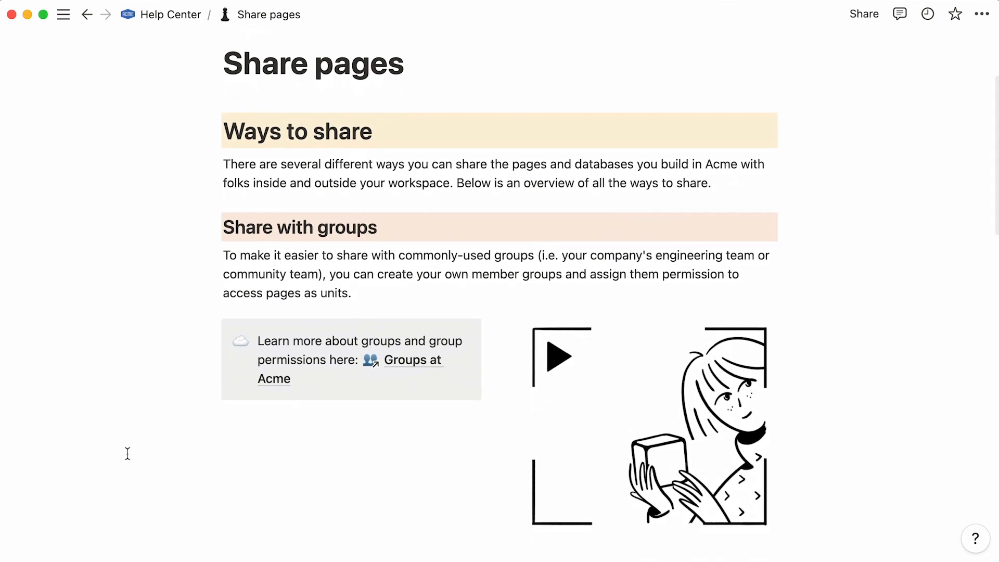
{"action": "scroll", "scroll_direction": "down", "scroll_amount": 3}
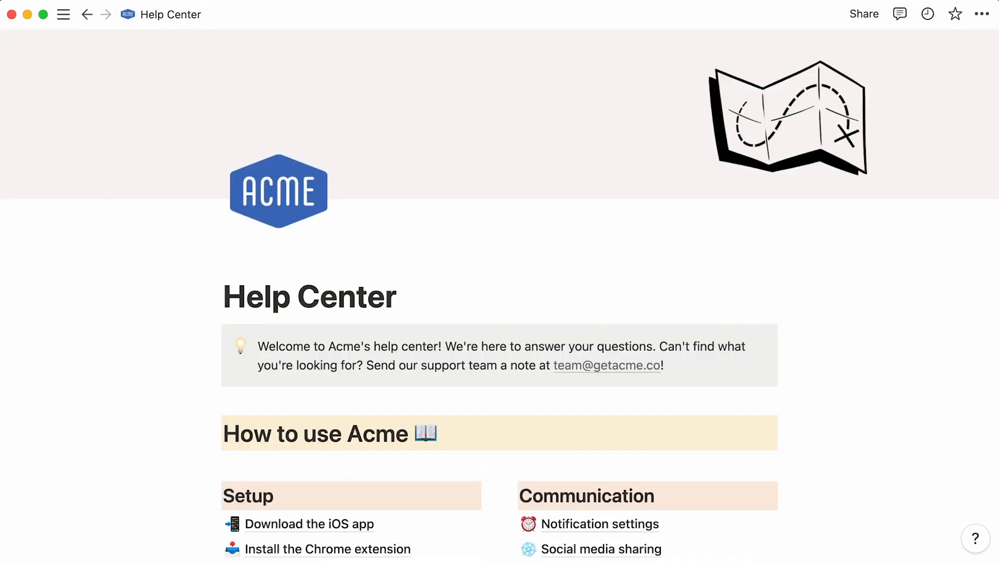
{"action": "left_click", "coordinate": [863, 13]}
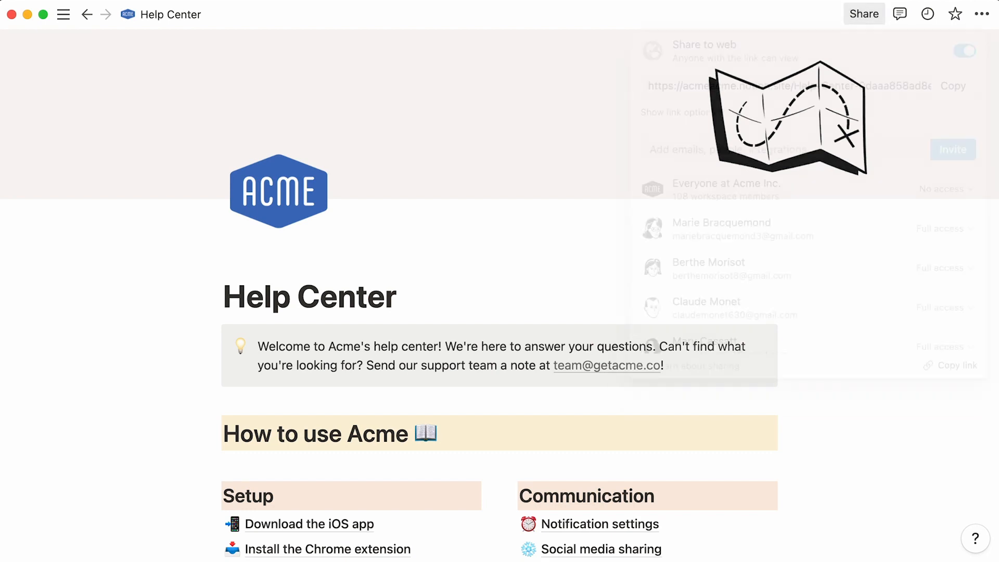